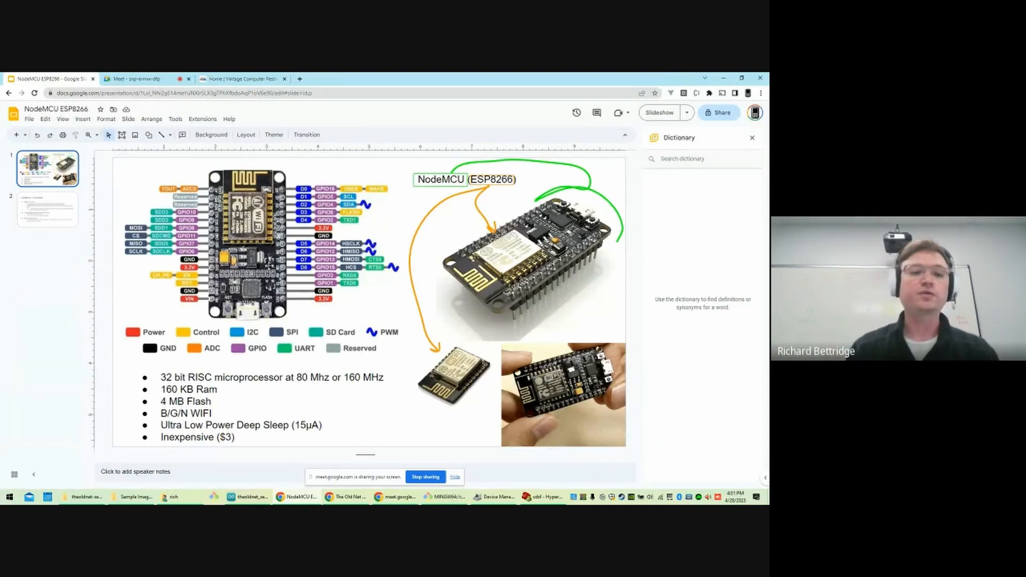
Visit the Vintage Computer Festival site, return to the slides, and bring up HyperTerminal's AT command summary.
{"action": "left_click", "coordinate": [243, 78]}
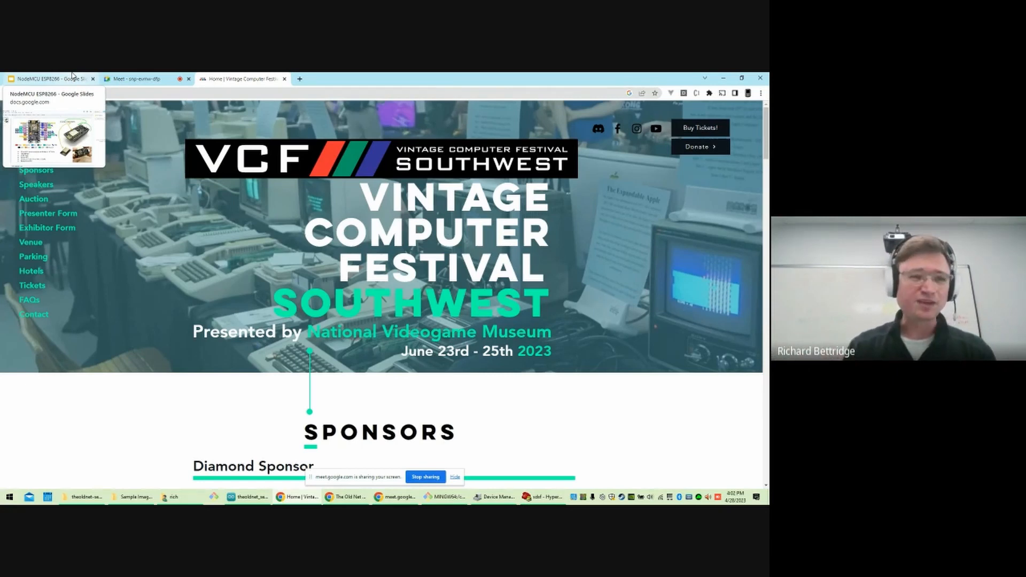
{"action": "left_click", "coordinate": [51, 78]}
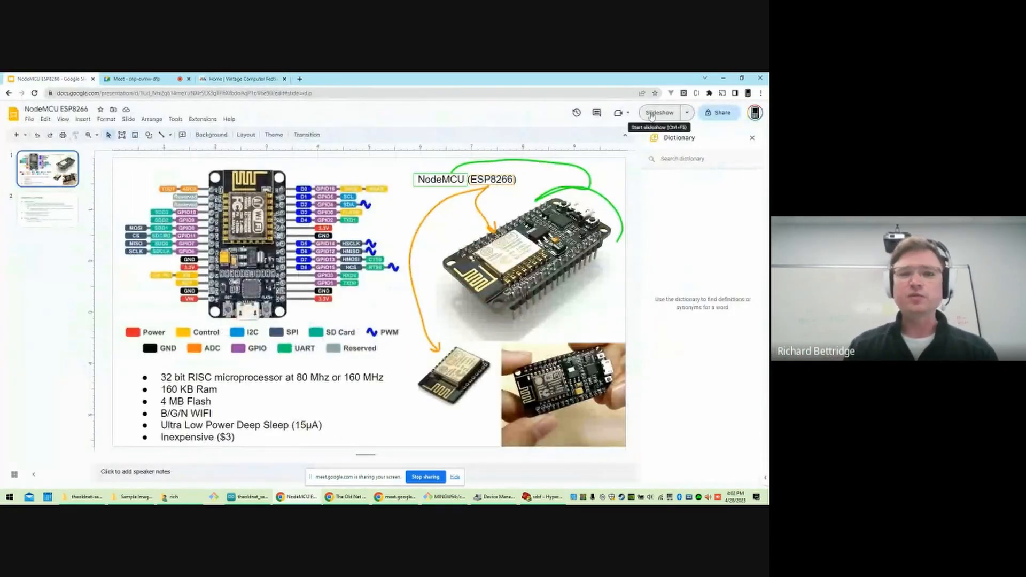
{"action": "left_click", "coordinate": [658, 112]}
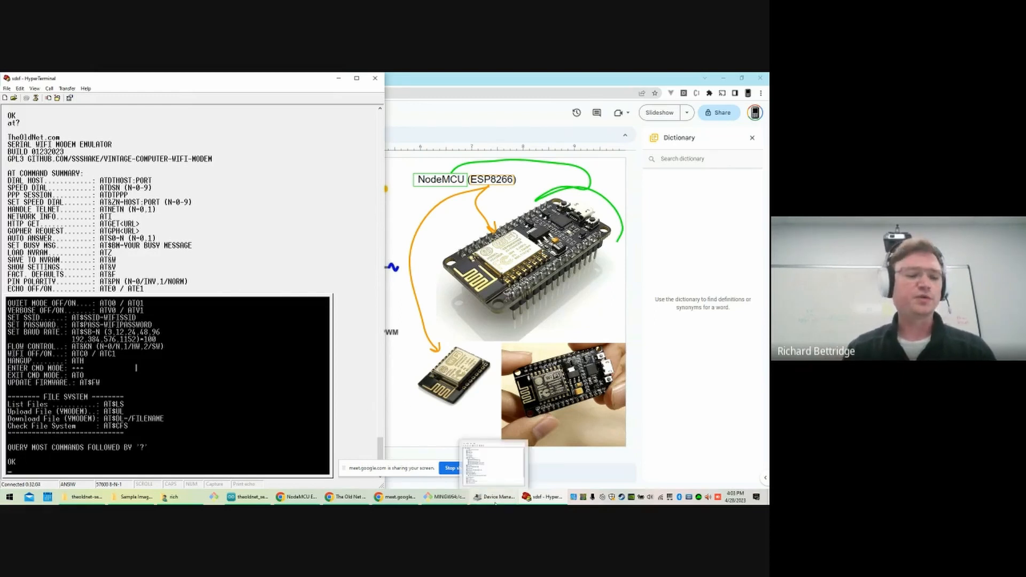
Check the CH9102 adapter's COM3 port in Device Manager, then begin an ATDT dial command.
{"action": "left_click", "coordinate": [494, 497]}
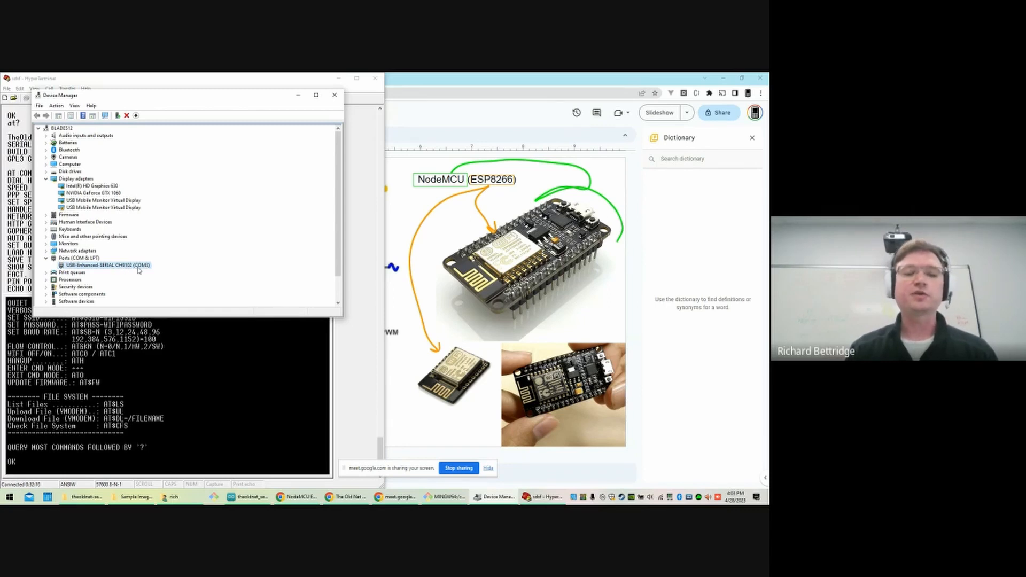
{"action": "left_click", "coordinate": [334, 95]}
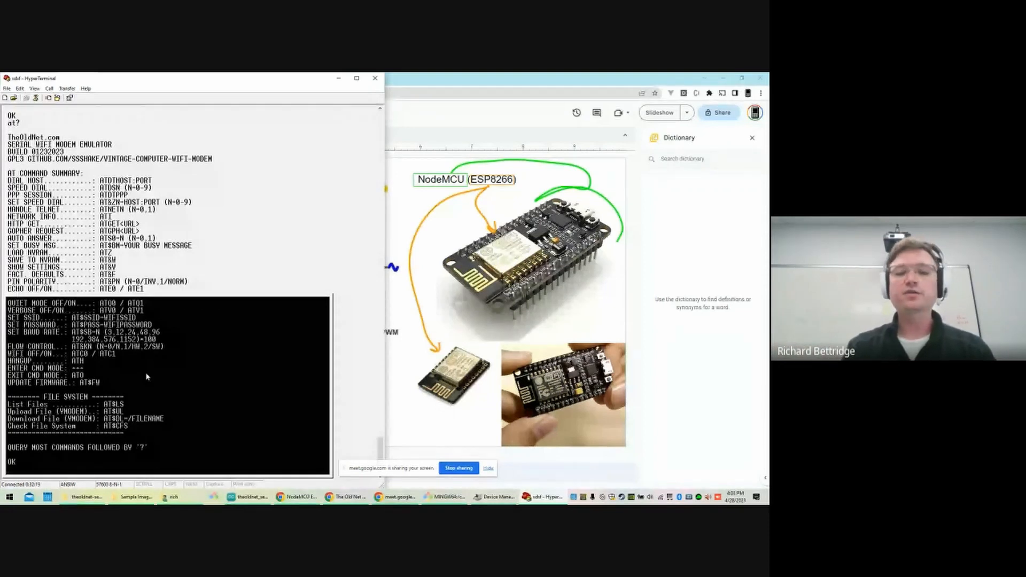
{"action": "type", "text": "atdt"}
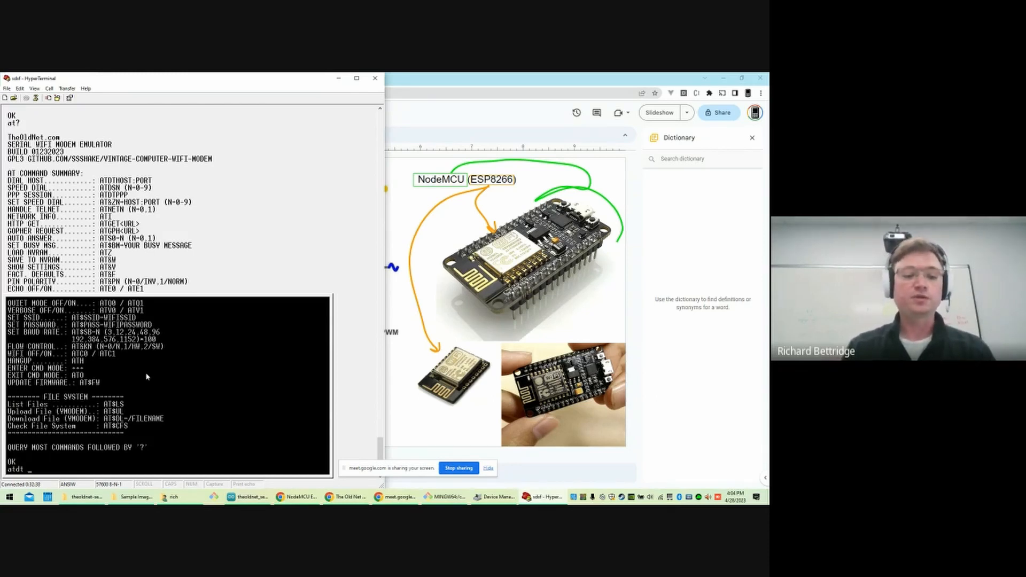
Dial bbs.eotd.com, choose 1 for English/ANSI and sign in as ssshake until NO CARRIER.
{"action": "type", "text": "bbs.e"}
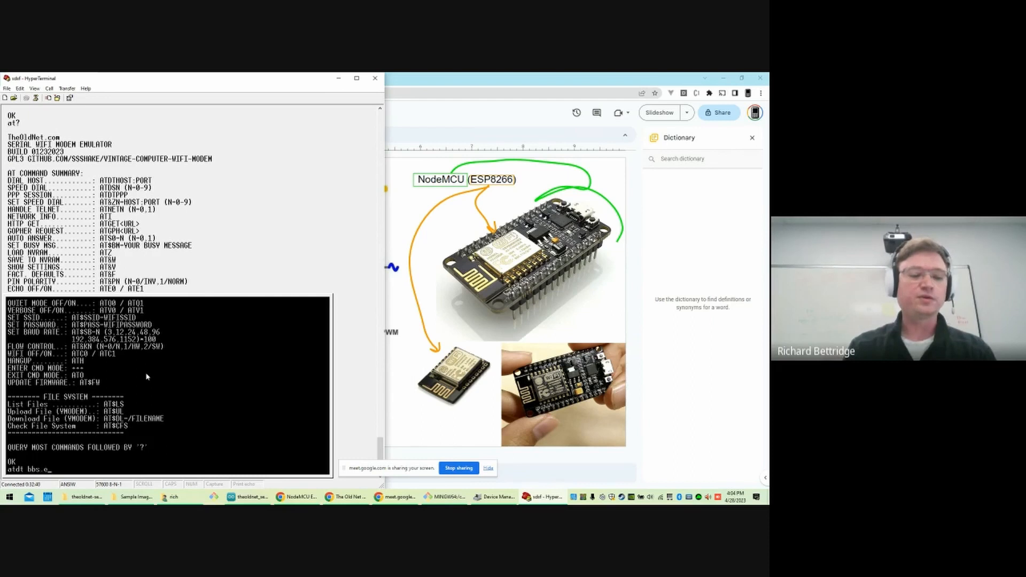
{"action": "type", "text": "otd.com"}
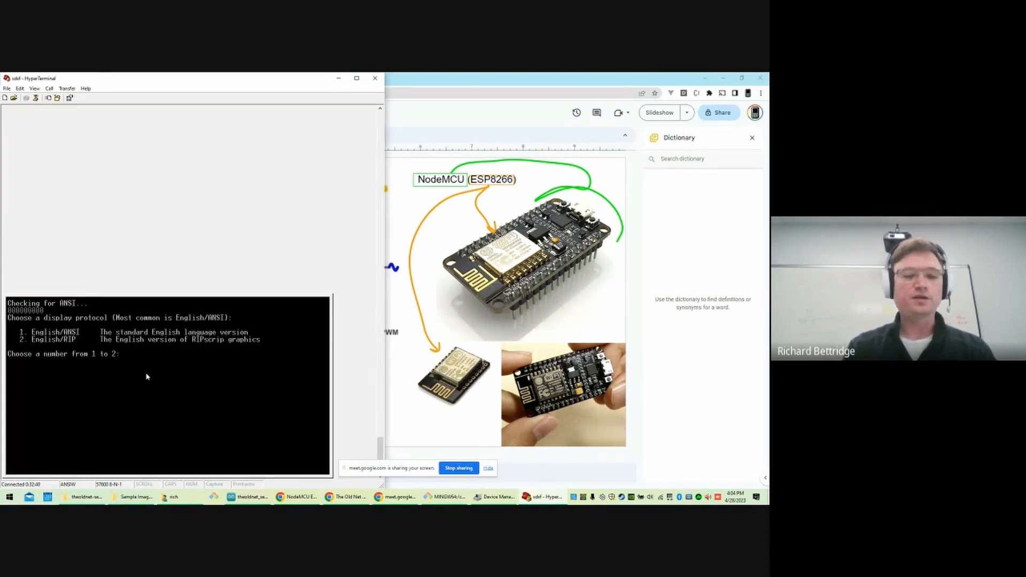
{"action": "type", "text": "1"}
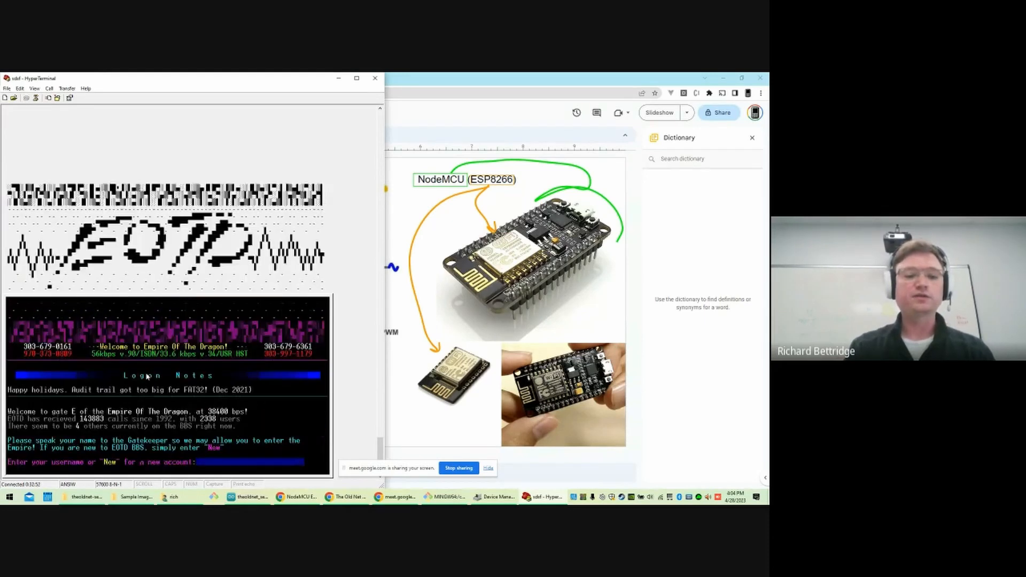
{"action": "type", "text": "ssshake"}
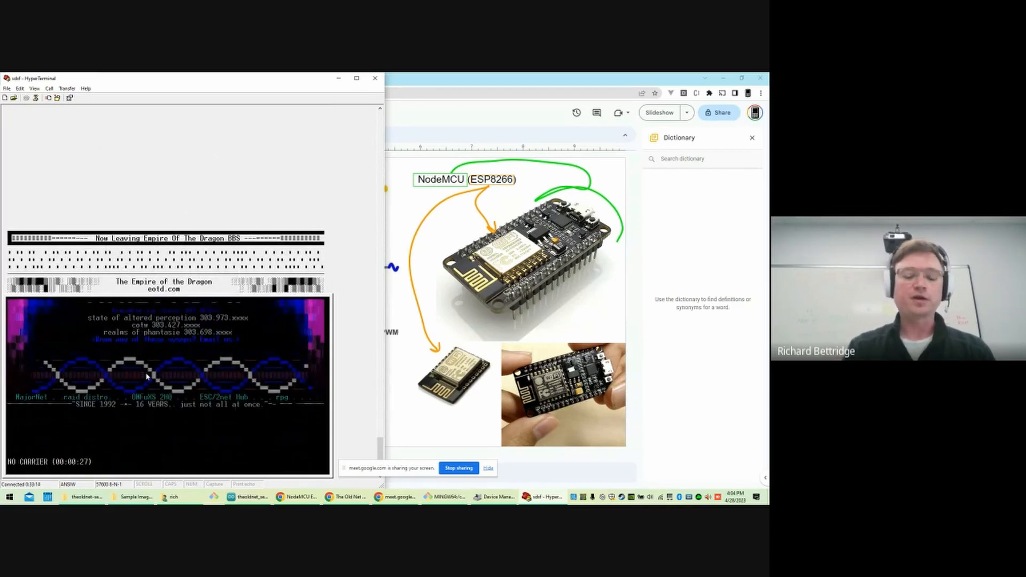
Dial theoldnet.com, load 68k.news and page through its link list.
{"action": "type", "text": "atdt theoldnet.com"}
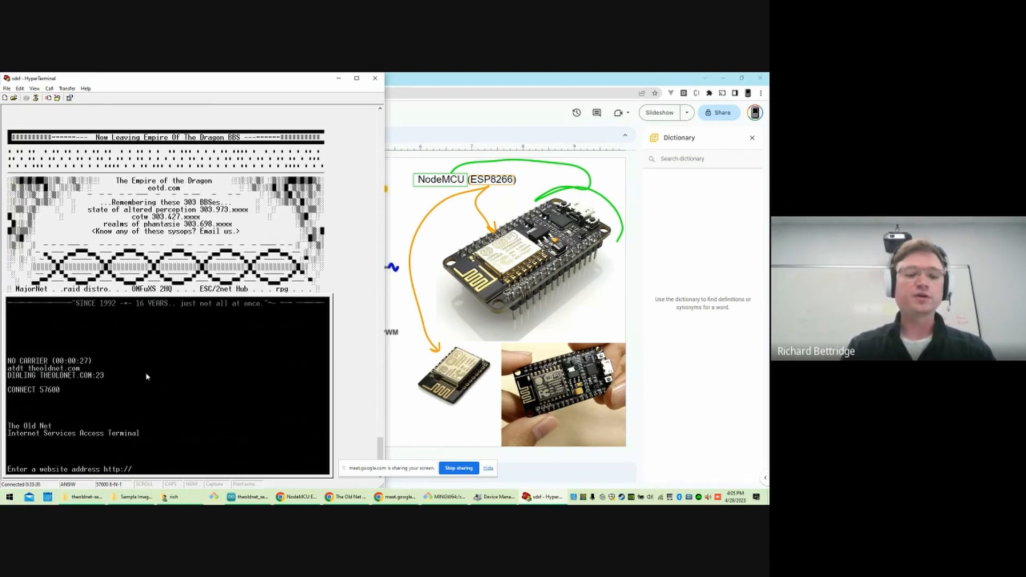
{"action": "type", "text": "68k.news"}
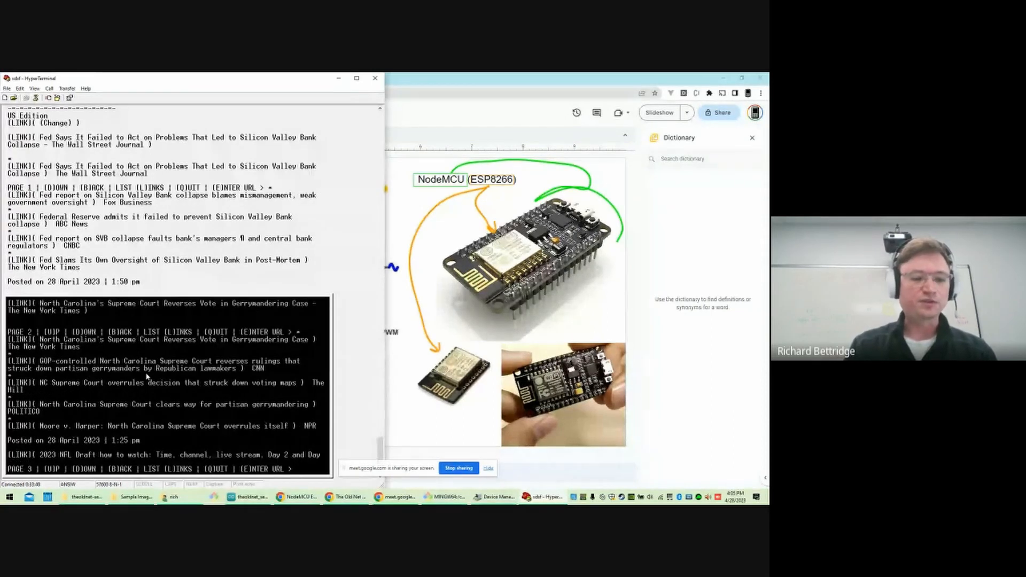
{"action": "type", "text": "L"}
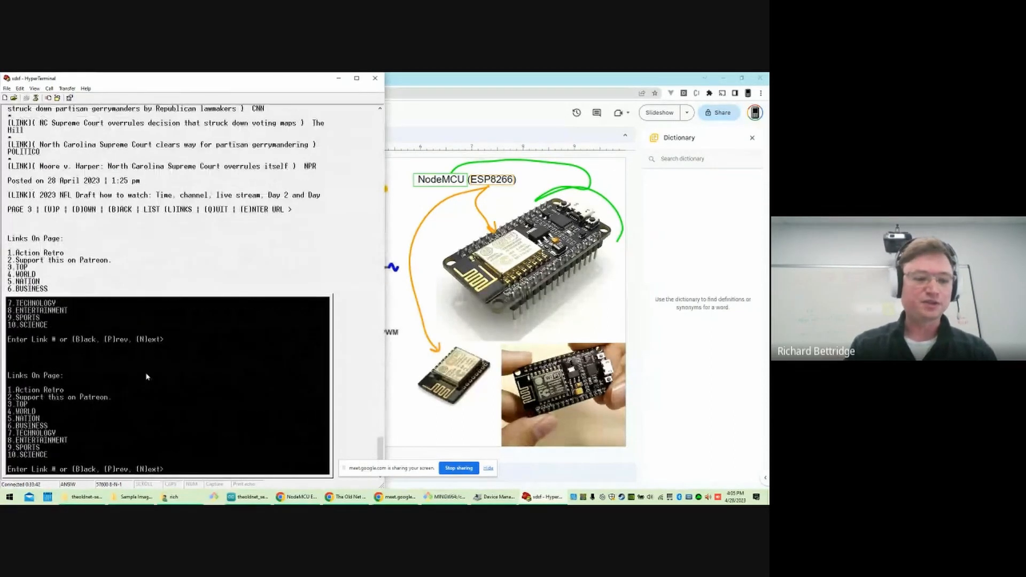
{"action": "type", "text": "n"}
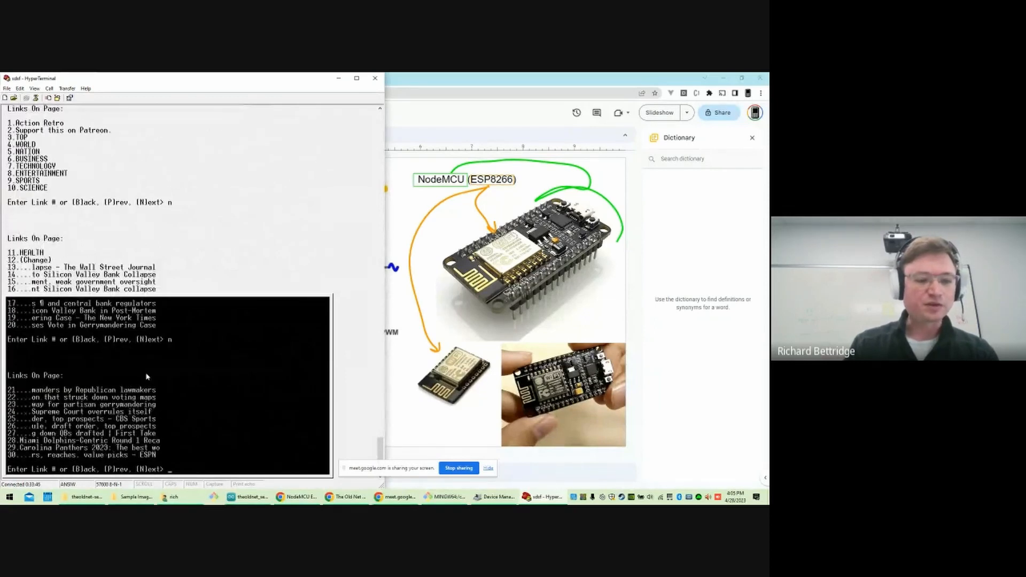
Select link 29, the Carolina Panthers 2023 article, before the call hangs up.
{"action": "type", "text": "2"}
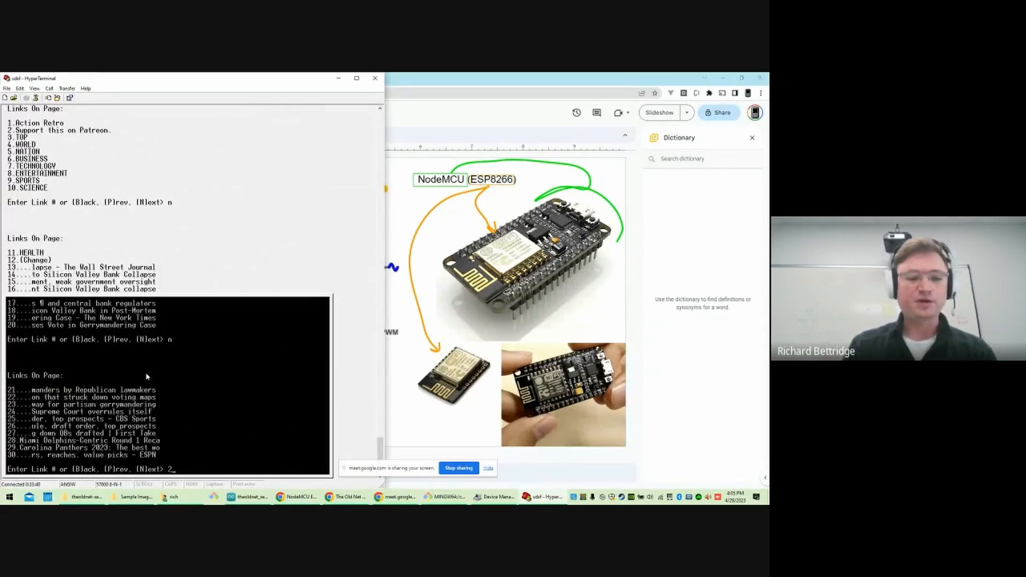
{"action": "type", "text": "29"}
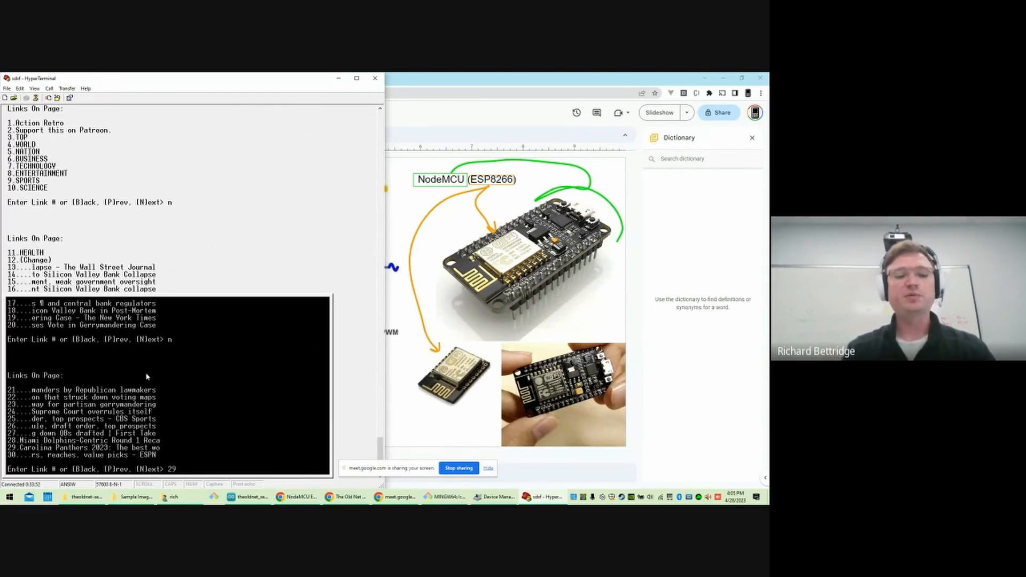
{"action": "type", "text": "29"}
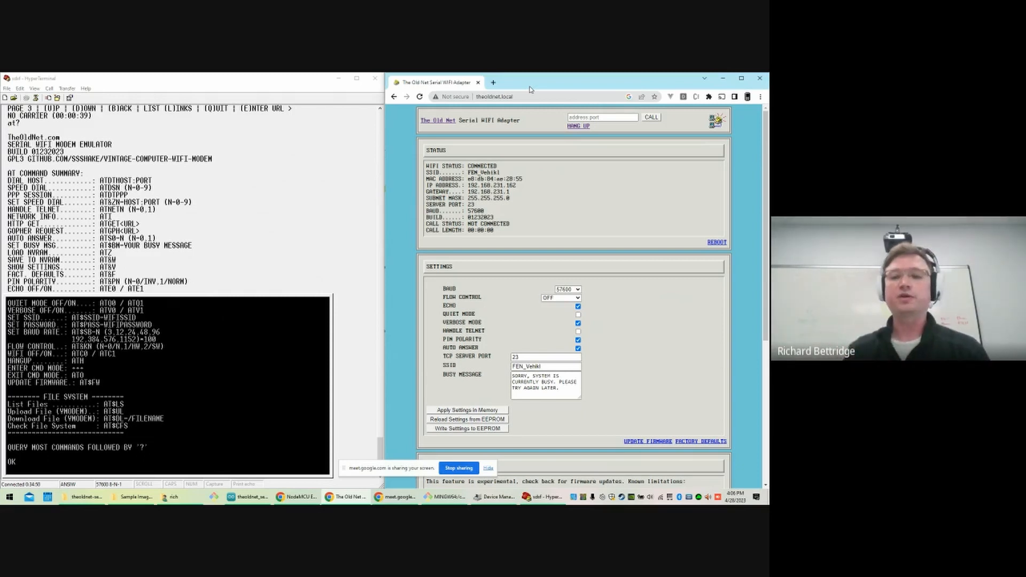
Load theoldnet.local to show the Serial WiFi Adapter status and settings page.
{"action": "left_click", "coordinate": [497, 96]}
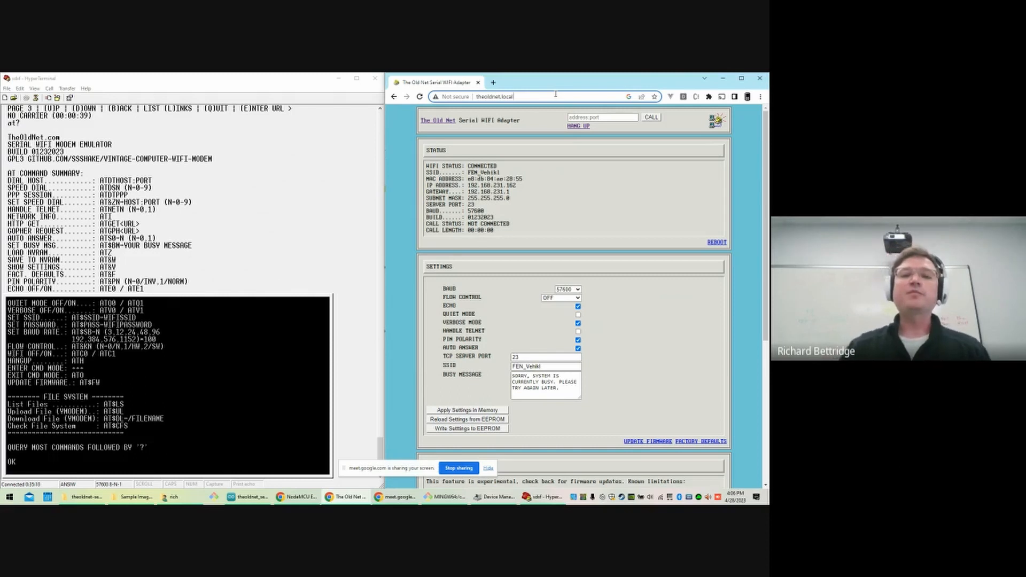
{"action": "left_click", "coordinate": [419, 96]}
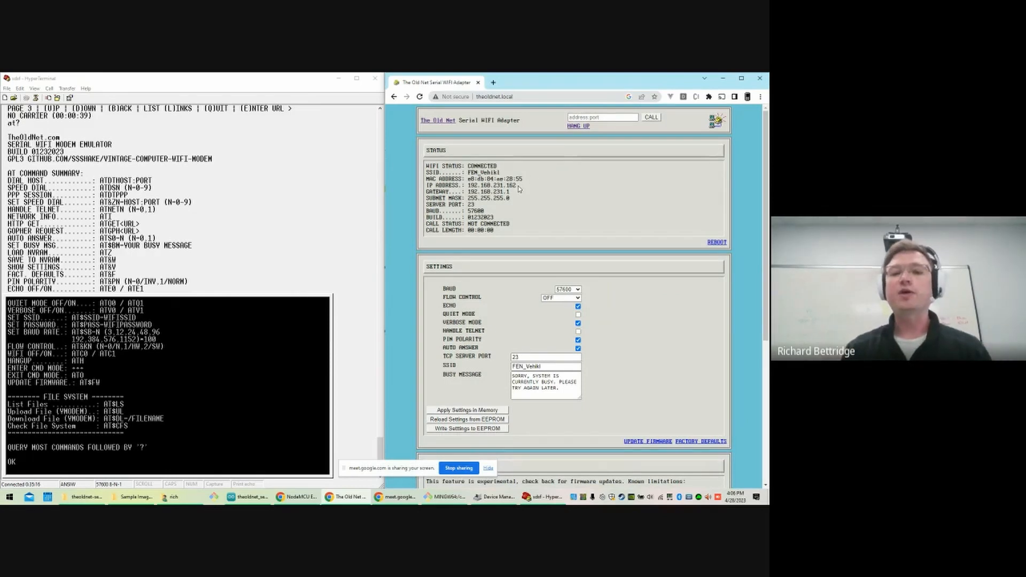
{"action": "double_click", "coordinate": [490, 185]}
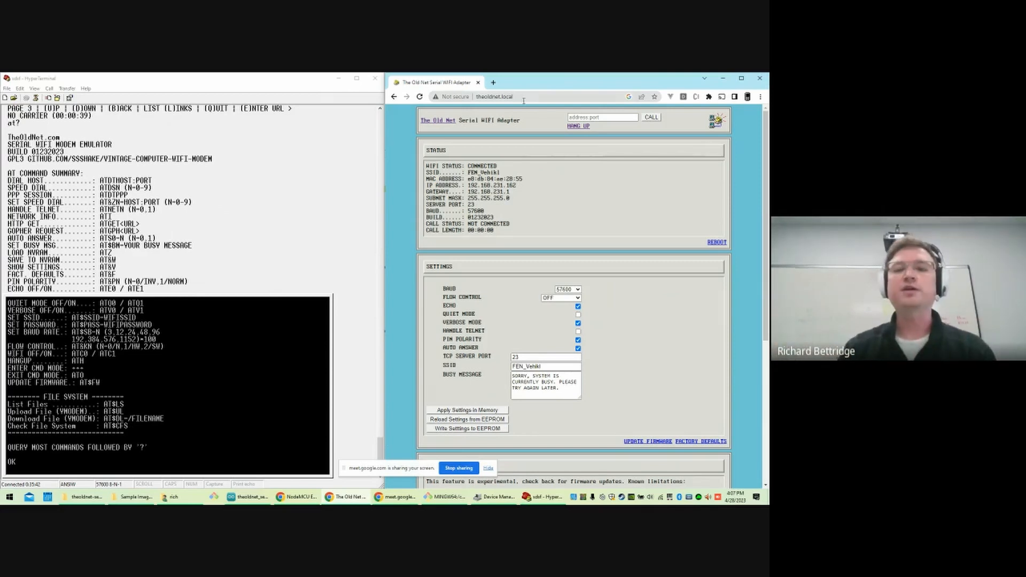
{"action": "left_click", "coordinate": [497, 96]}
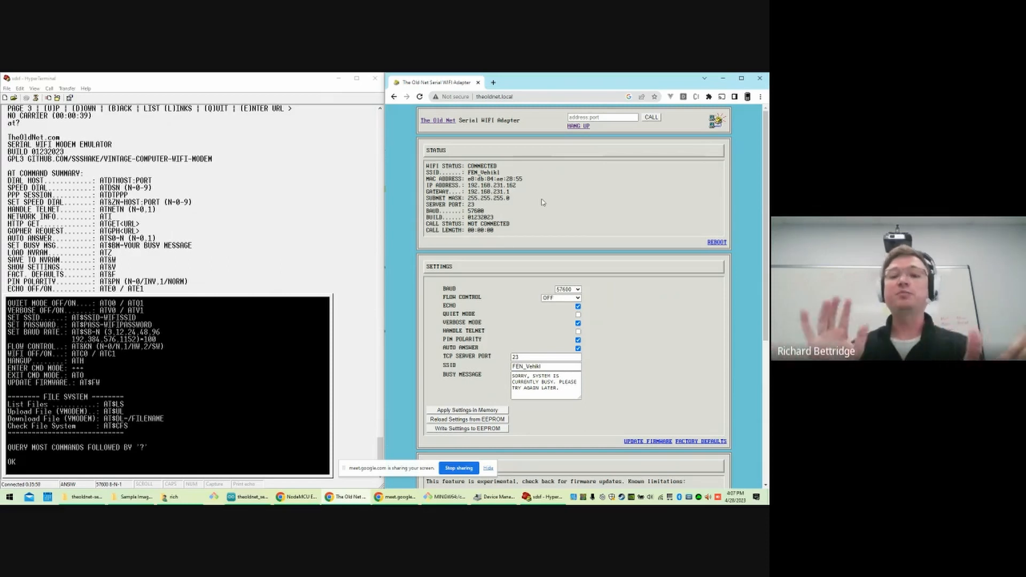
{"action": "mouse_move", "coordinate": [537, 204]}
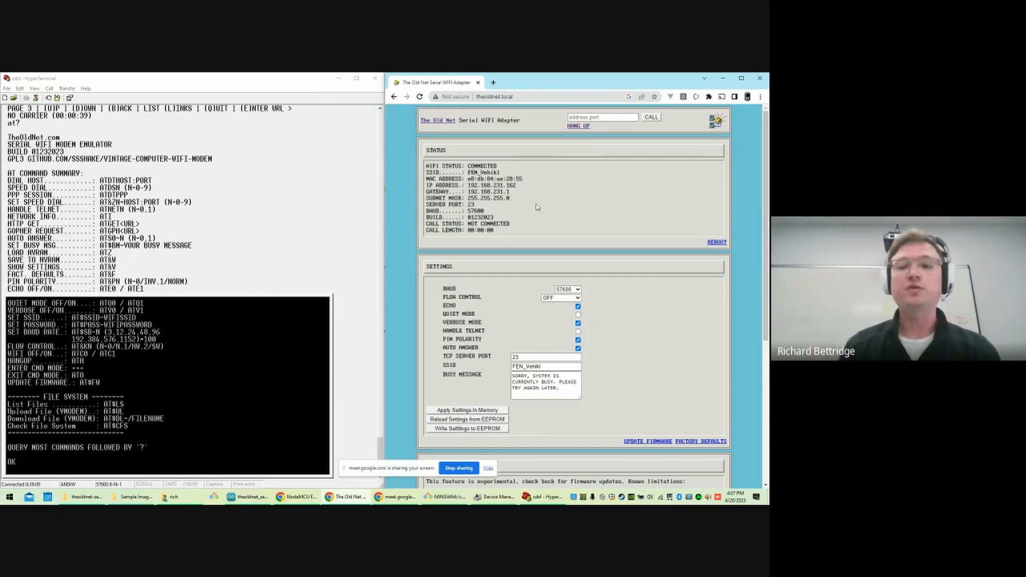
{"action": "left_click", "coordinate": [600, 118]}
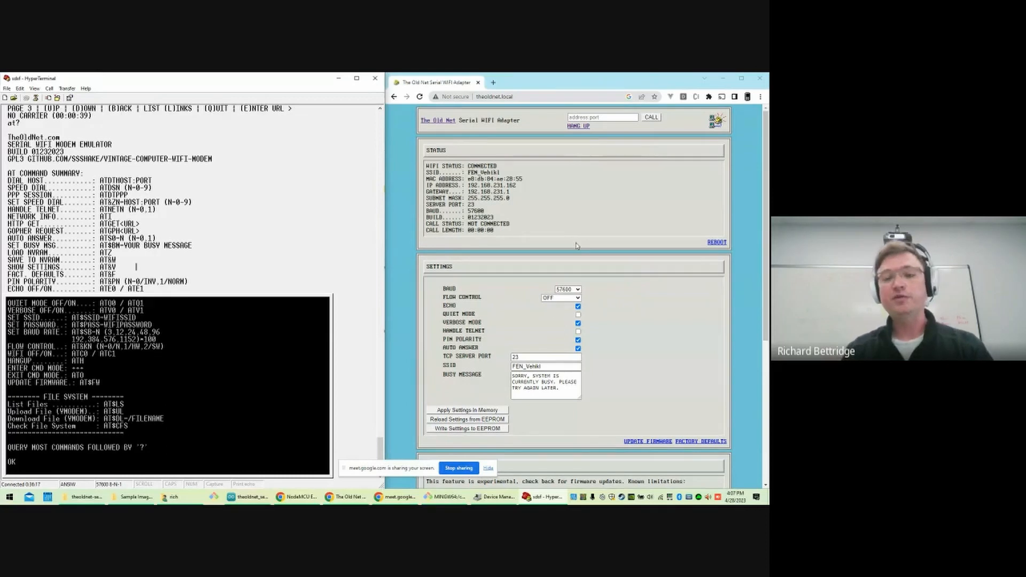
Enter the BBS host in the CALL field, place the call, and choose 1 for English/ANSI.
{"action": "left_click", "coordinate": [601, 118]}
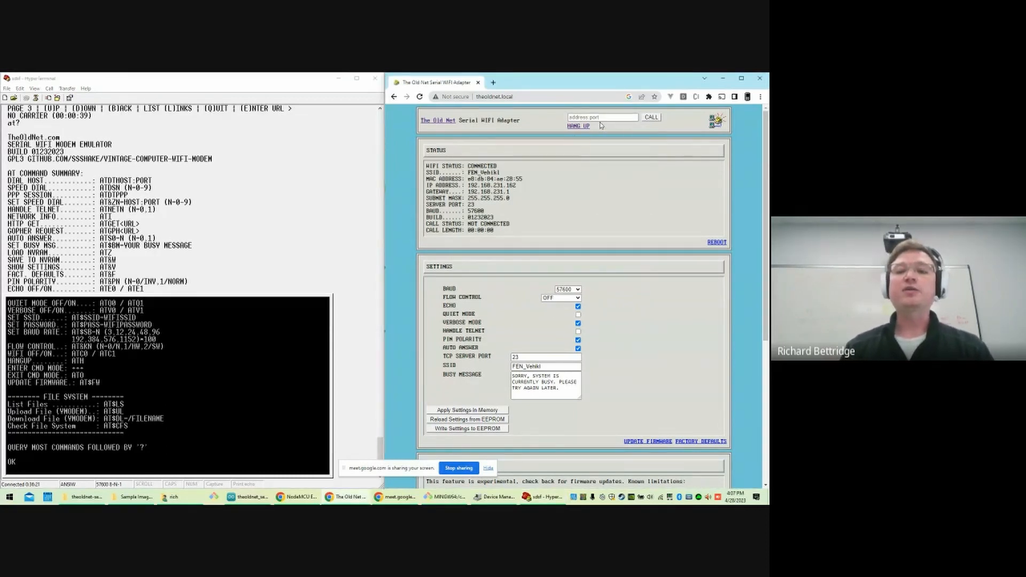
{"action": "type", "text": "at"}
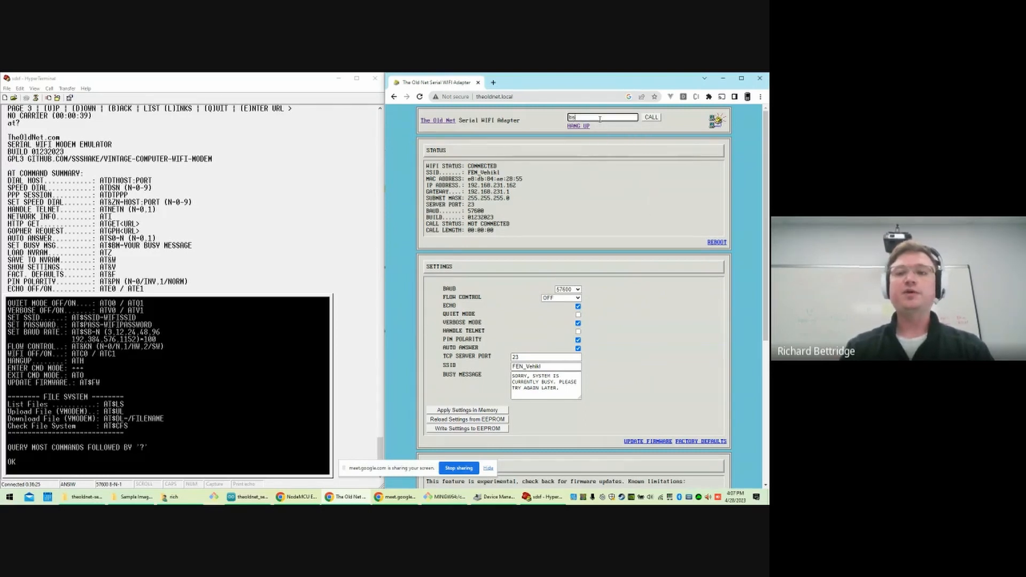
{"action": "type", "text": "bbs.ectd.com"}
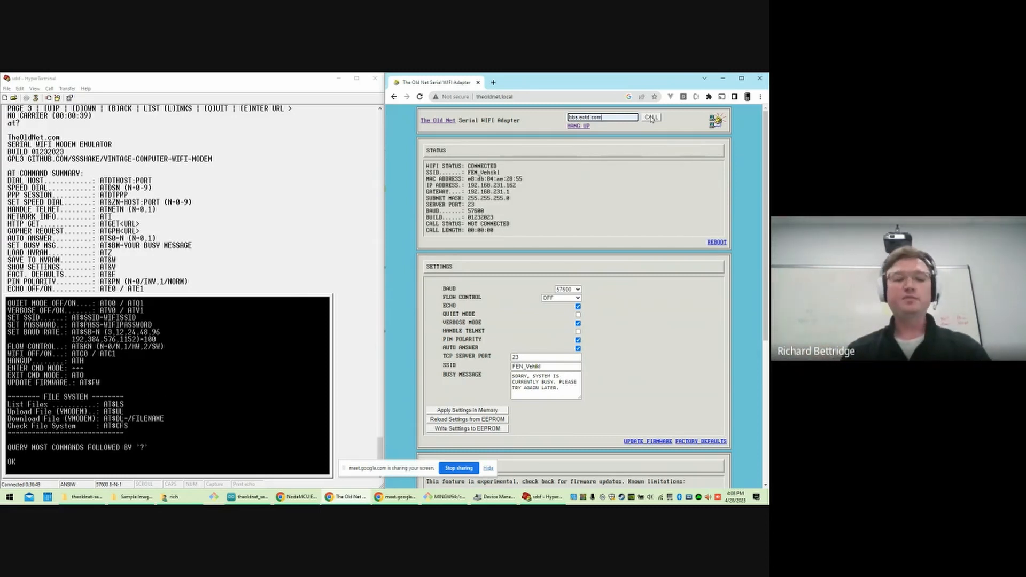
{"action": "left_click", "coordinate": [651, 118]}
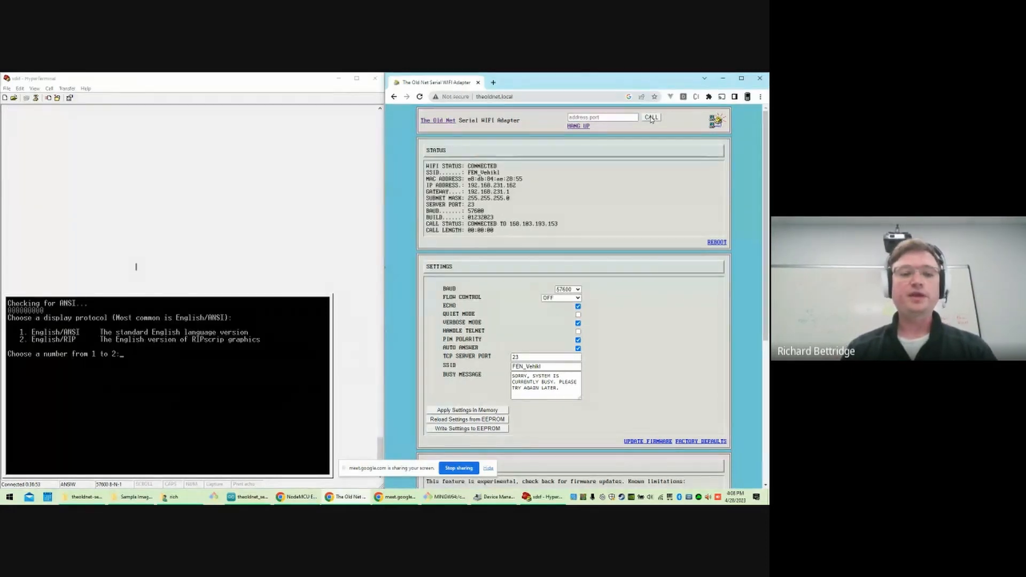
{"action": "type", "text": "1"}
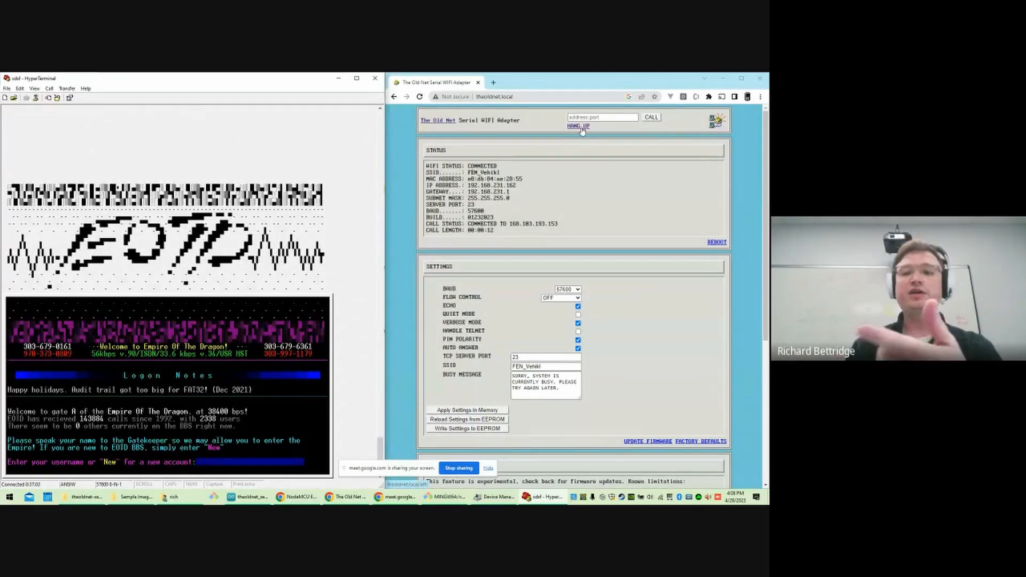
Hang up the BBS call from the adapter page so it reports NO CARRIER.
{"action": "left_click", "coordinate": [576, 126]}
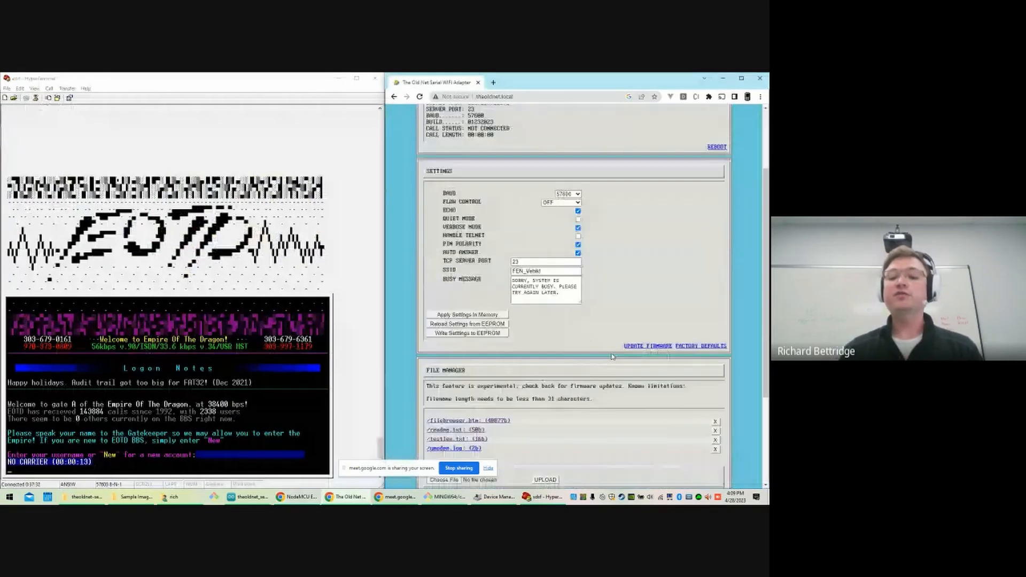
Scroll to the File Manager and reload its listing, which reports /index.htm not found.
{"action": "scroll", "scroll_direction": "down", "scroll_amount": 3}
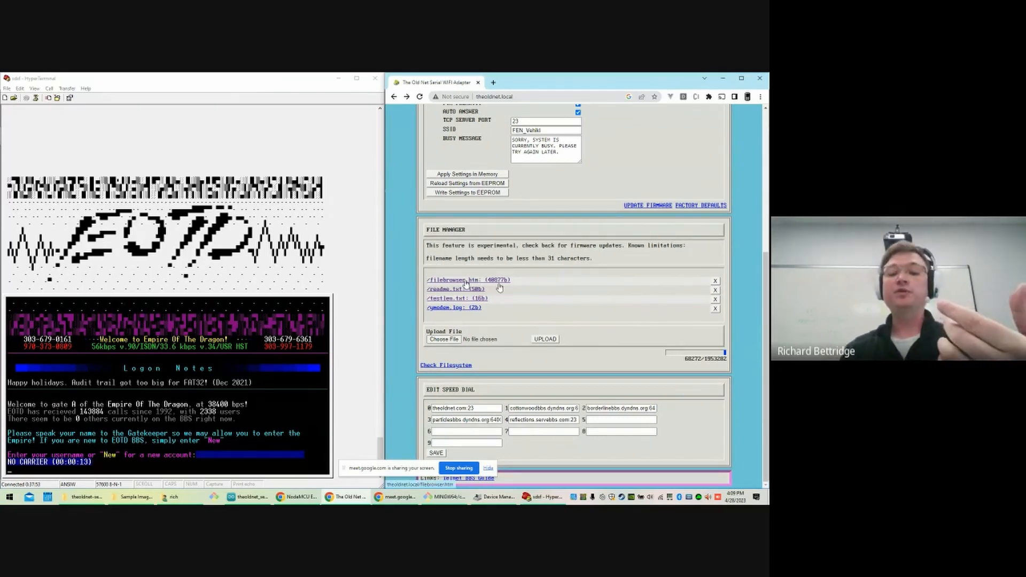
{"action": "left_click", "coordinate": [454, 280]}
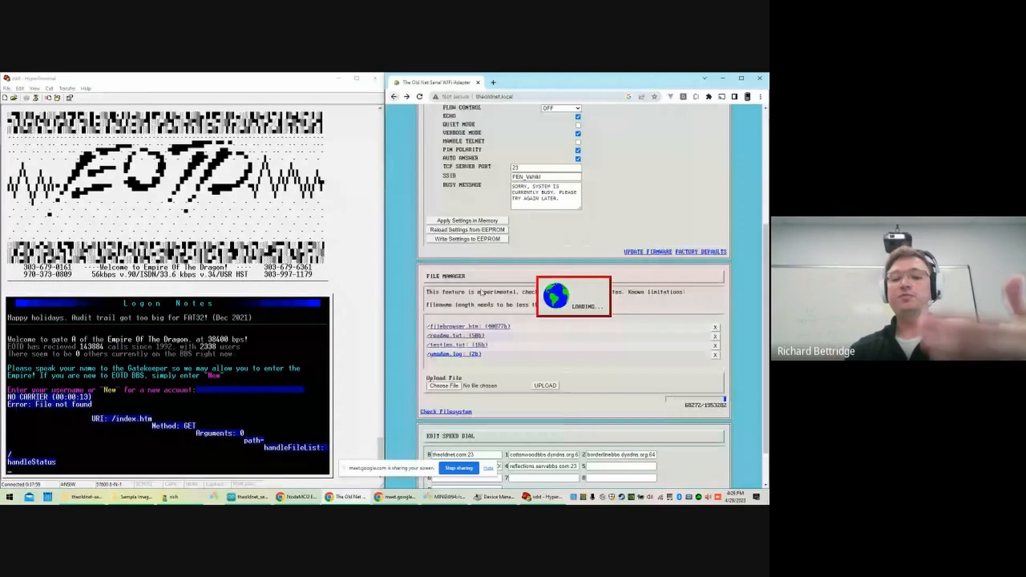
{"action": "scroll", "scroll_direction": "down", "scroll_amount": 3}
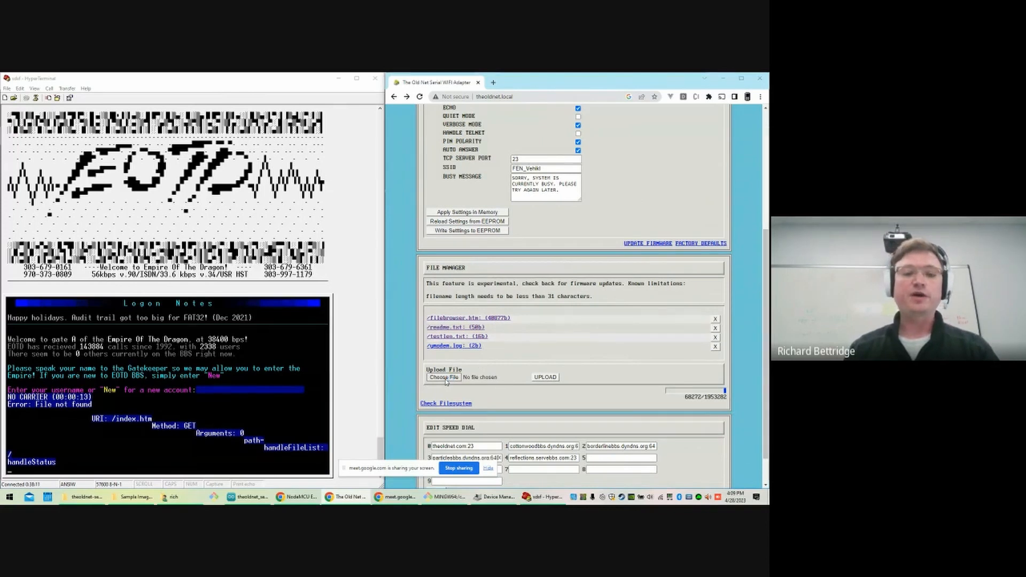
Upload image.png from the Sample Images folder to the adapter (24653 bytes).
{"action": "left_click", "coordinate": [442, 378]}
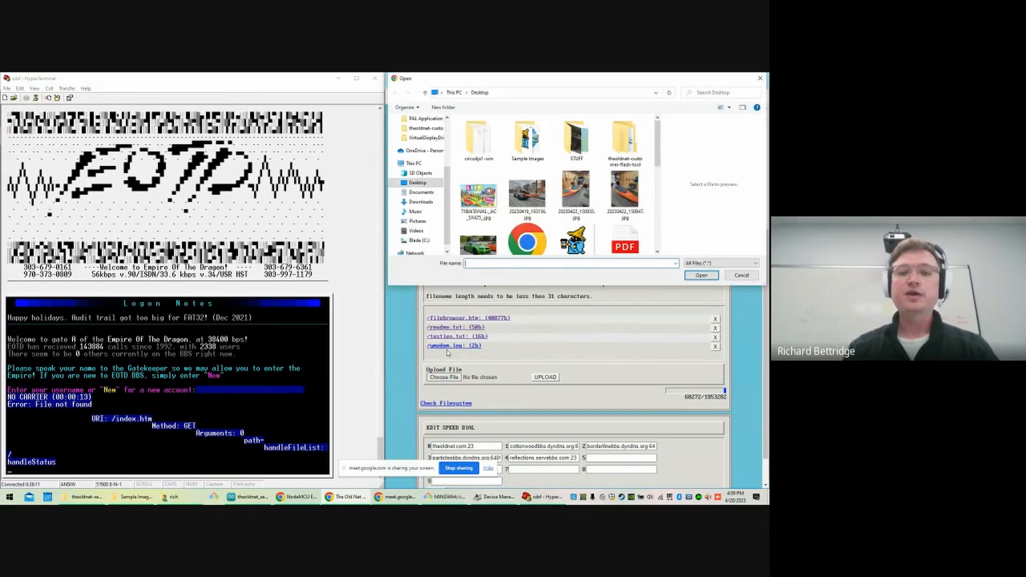
{"action": "double_click", "coordinate": [527, 136]}
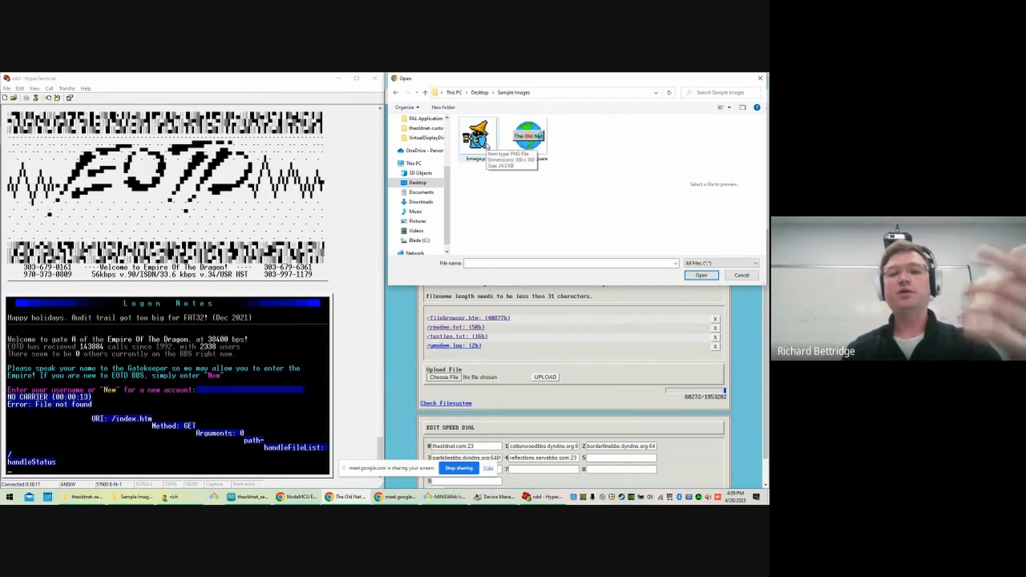
{"action": "left_click", "coordinate": [701, 275]}
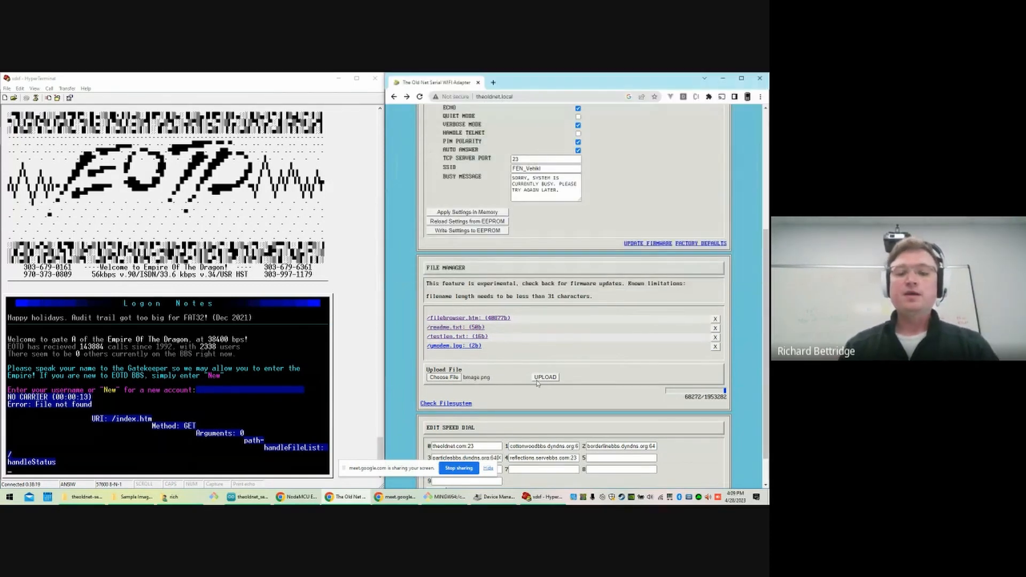
{"action": "left_click", "coordinate": [544, 377]}
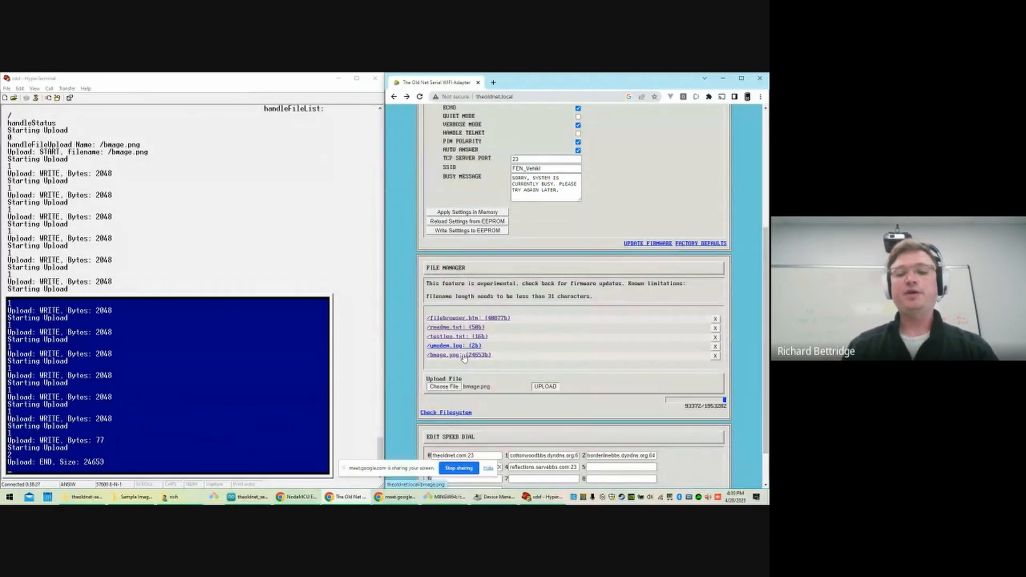
View the uploaded /image.png wizard picture in the browser and return to the adapter page.
{"action": "left_click", "coordinate": [453, 355]}
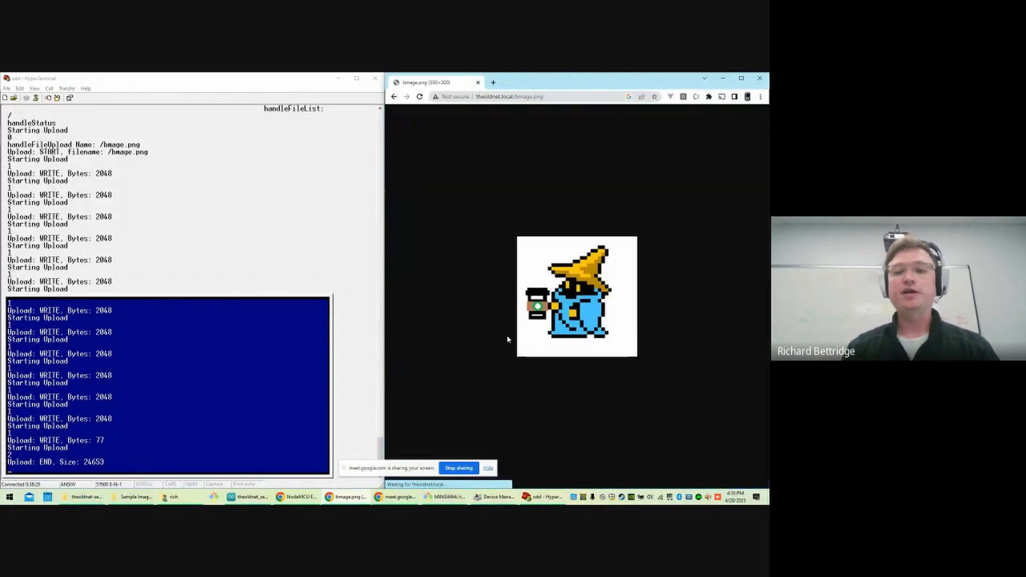
{"action": "mouse_move", "coordinate": [514, 270]}
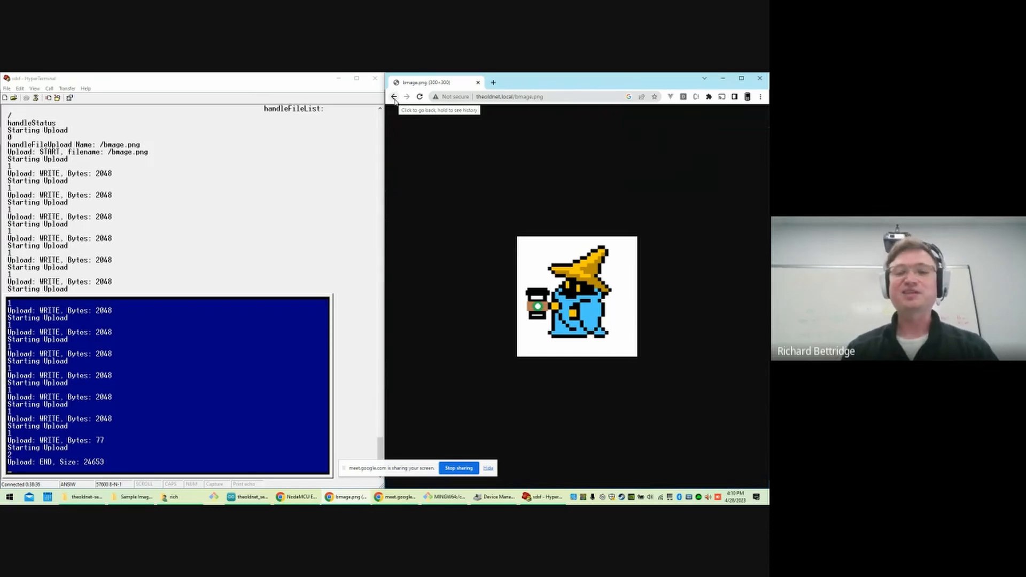
{"action": "left_click", "coordinate": [394, 96]}
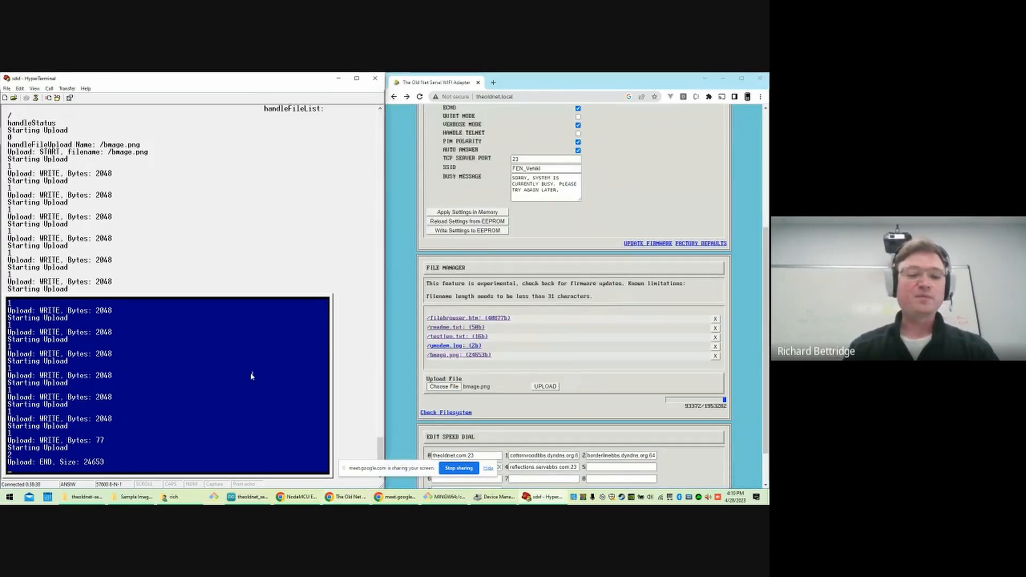
{"action": "mouse_move", "coordinate": [168, 160]}
{"action": "type", "text": "at?"}
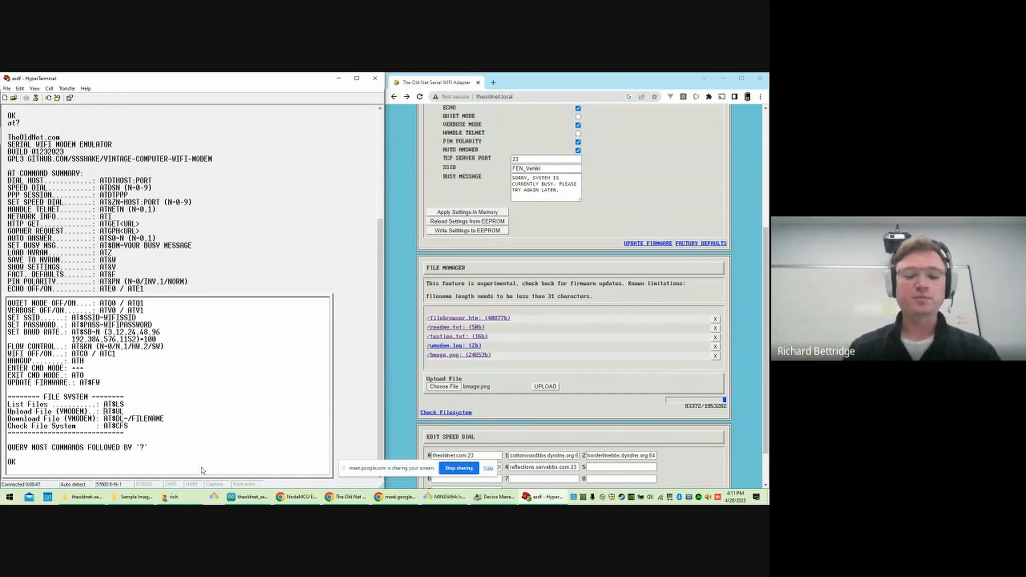
List the adapter's files with at$ls and request /image.png with at$dl for Ymodem download.
{"action": "type", "text": "at$ls"}
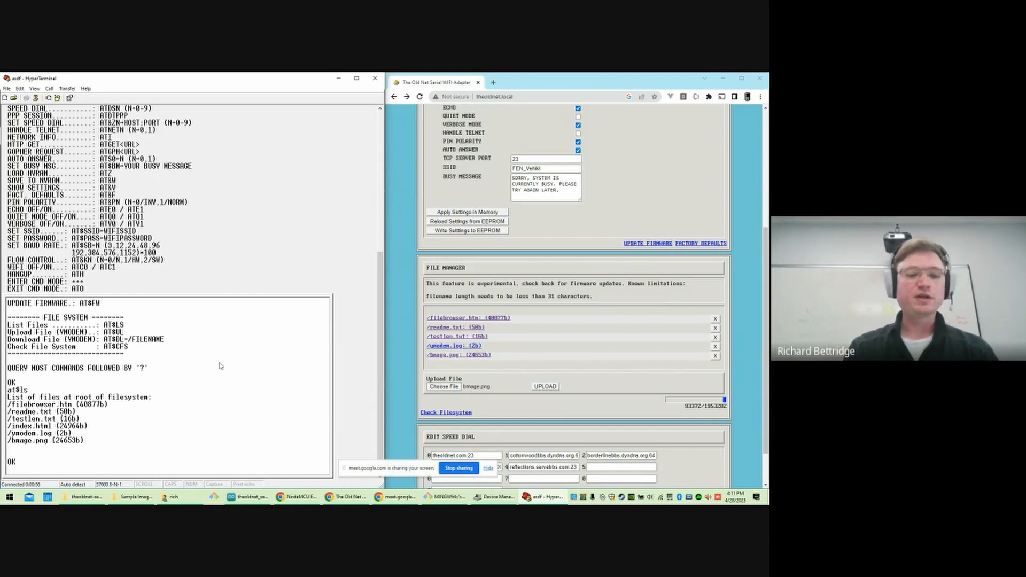
{"action": "type", "text": "at$sl"}
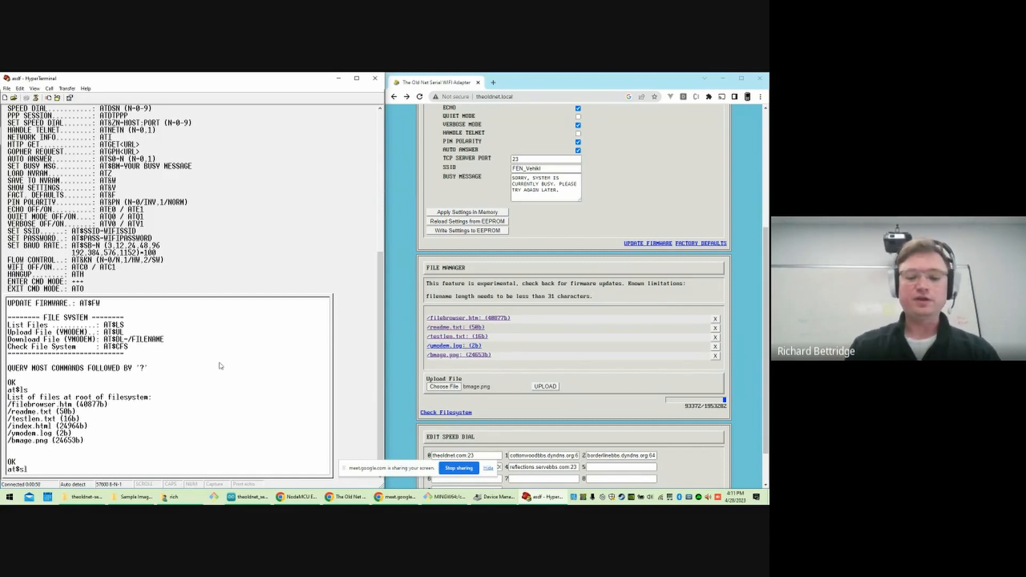
{"action": "type", "text": "at$dl=/bmage.png"}
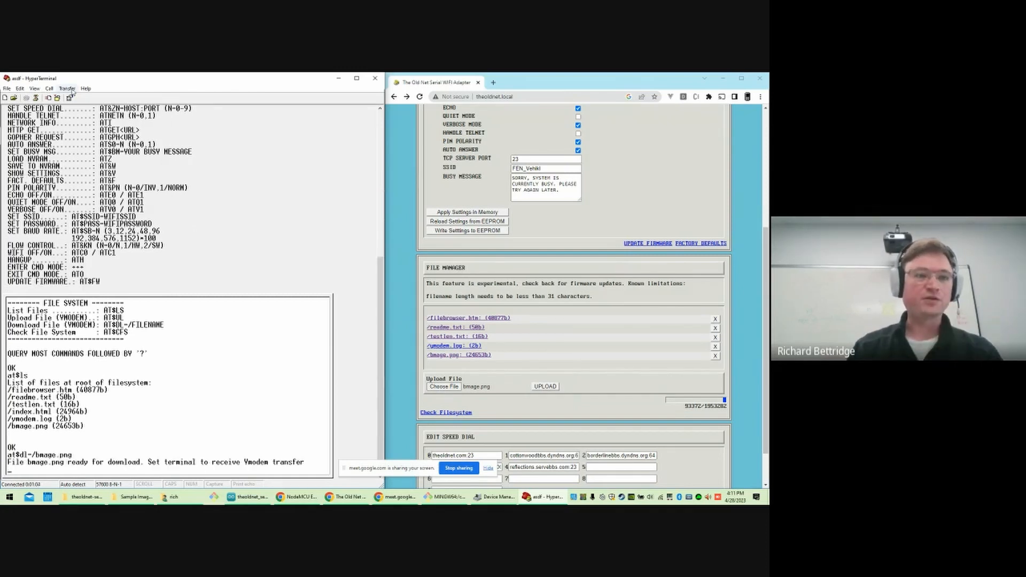
Receive image.png from the modem via Transfer > Receive File using the Ymodem protocol.
{"action": "left_click", "coordinate": [67, 89]}
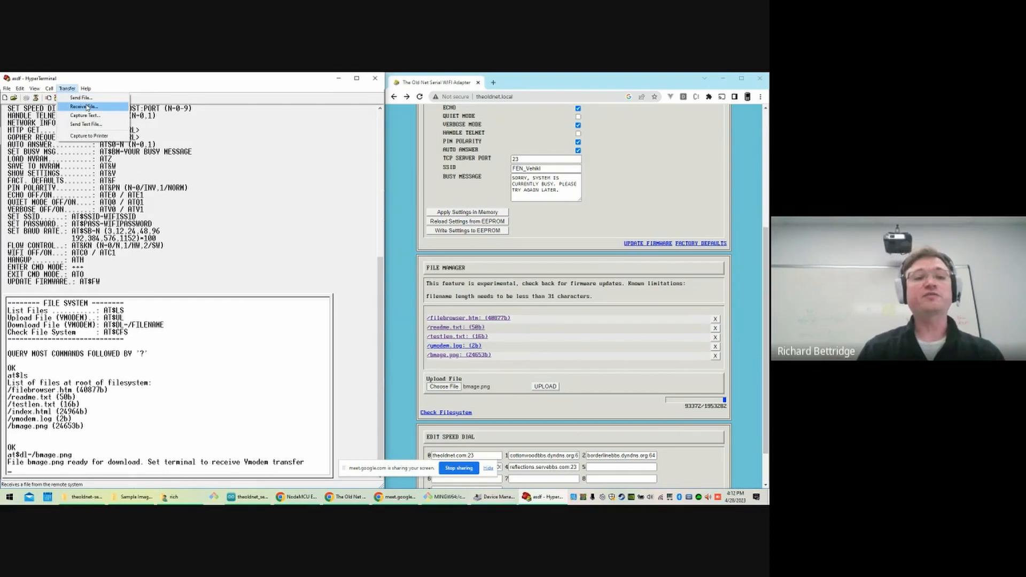
{"action": "left_click", "coordinate": [83, 107]}
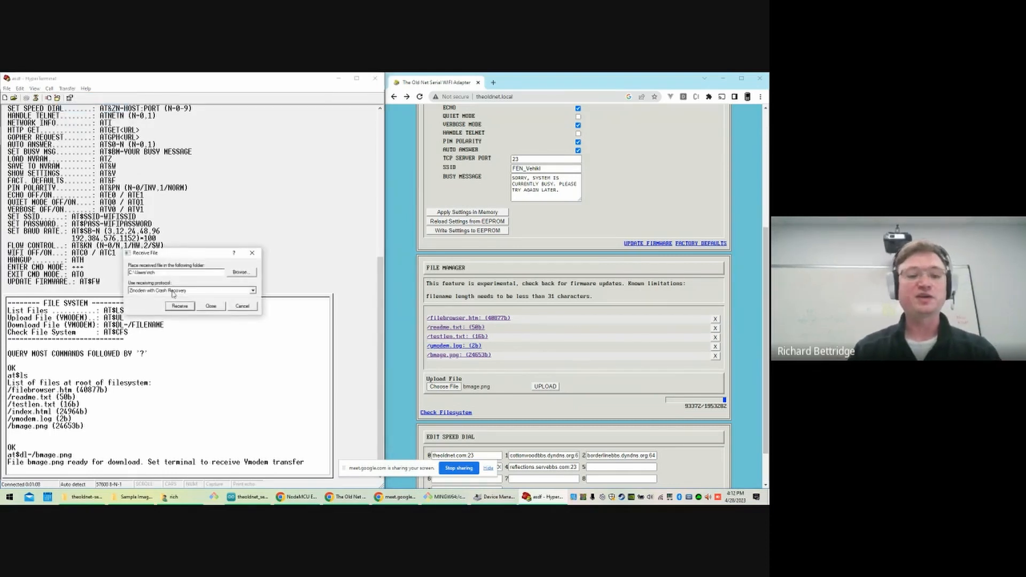
{"action": "left_click", "coordinate": [190, 290]}
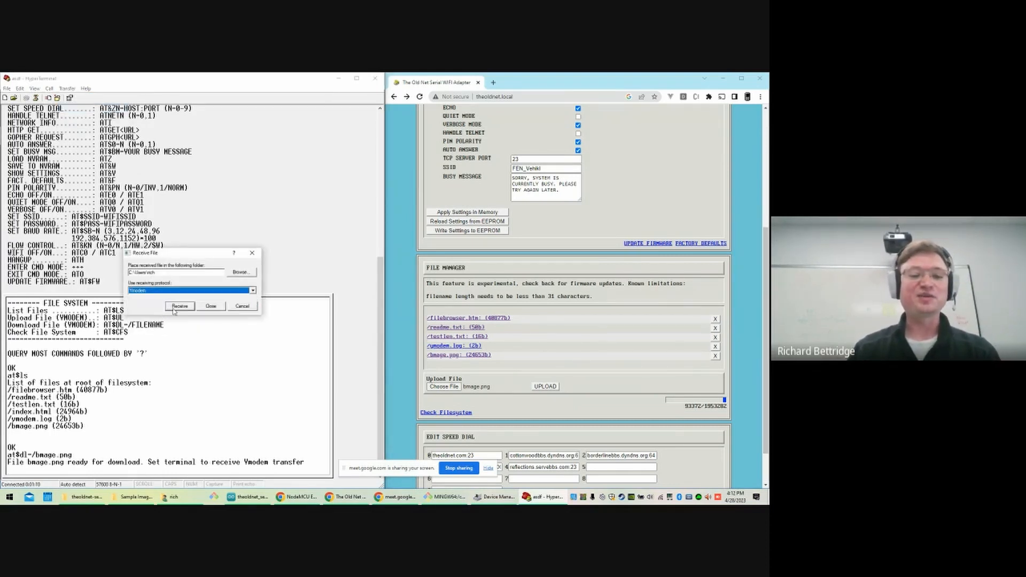
{"action": "left_click", "coordinate": [179, 307]}
{"action": "type", "text": "at?"}
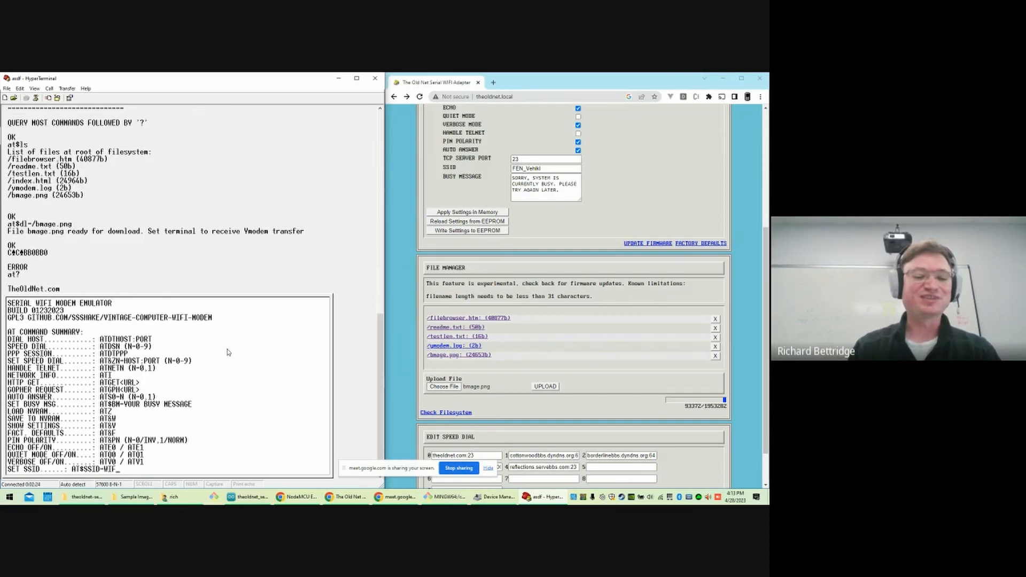
Send theoldnet.png to the modem via Transfer > Send File over Ymodem.
{"action": "left_click", "coordinate": [66, 89]}
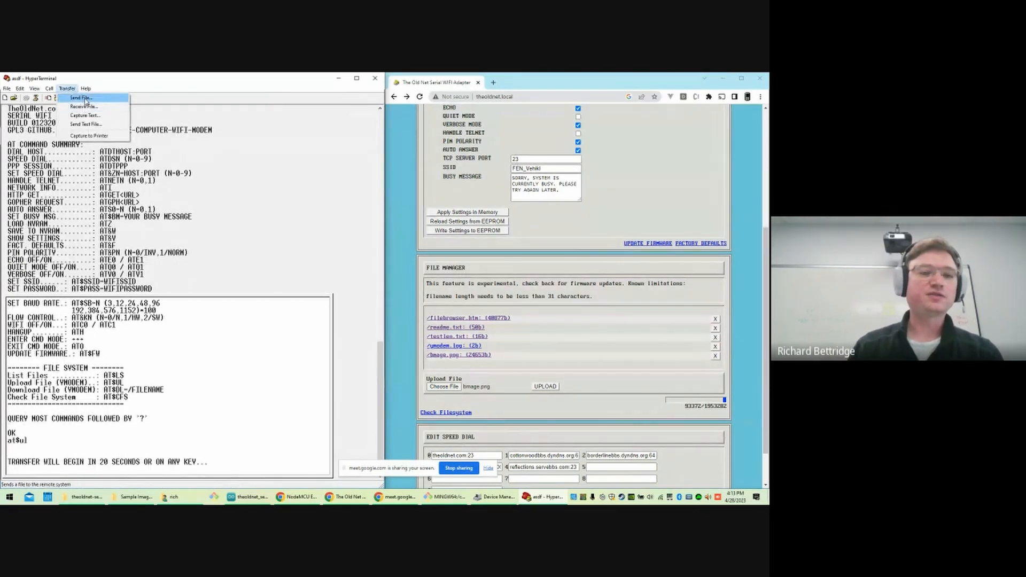
{"action": "left_click", "coordinate": [77, 97]}
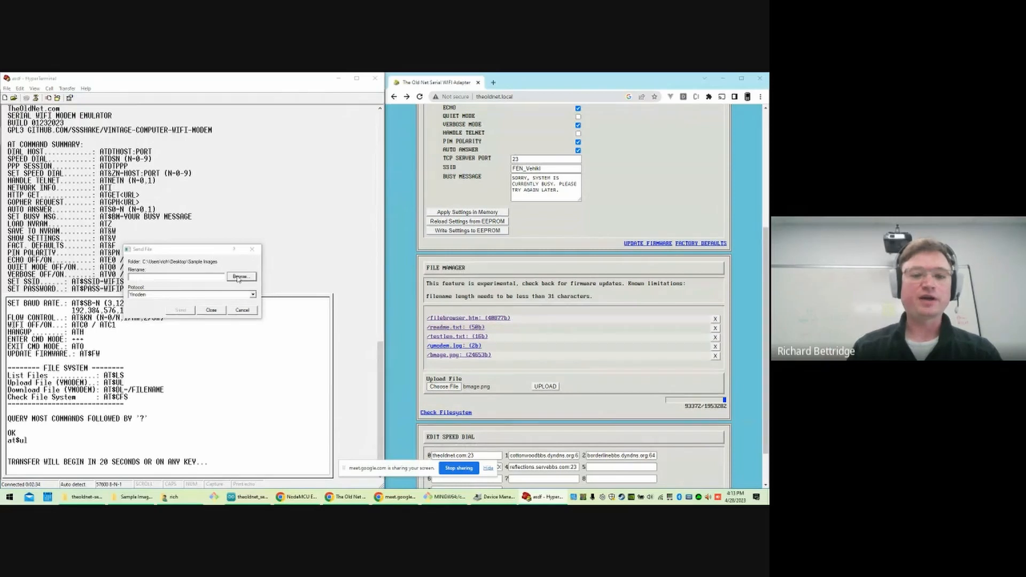
{"action": "left_click", "coordinate": [241, 275]}
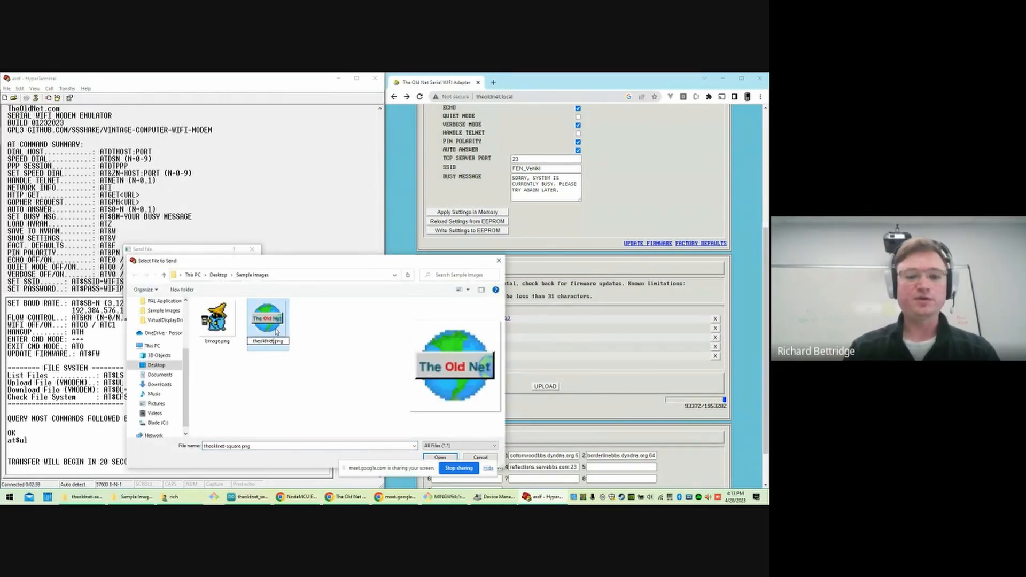
{"action": "left_click", "coordinate": [439, 458]}
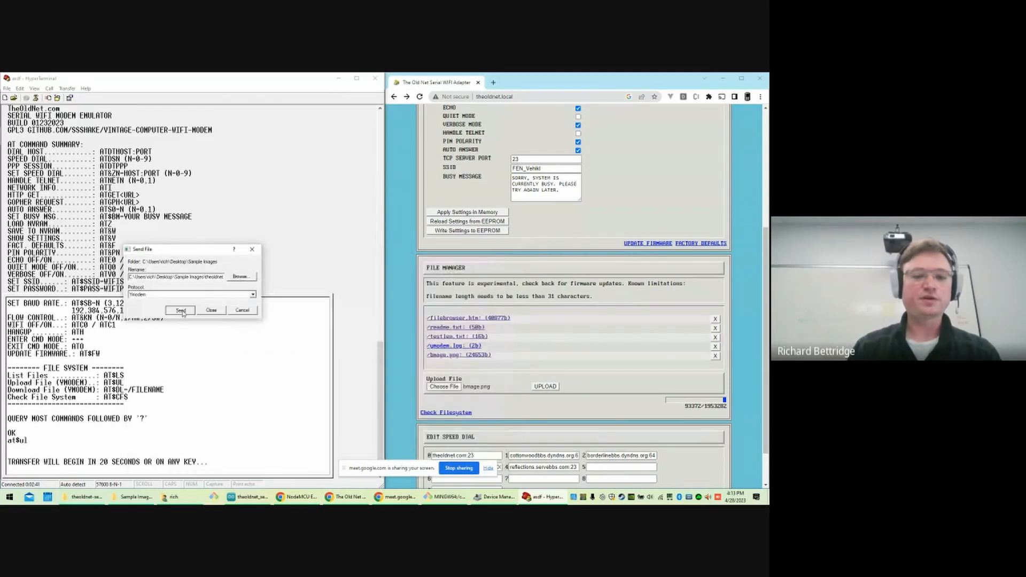
{"action": "left_click", "coordinate": [181, 310]}
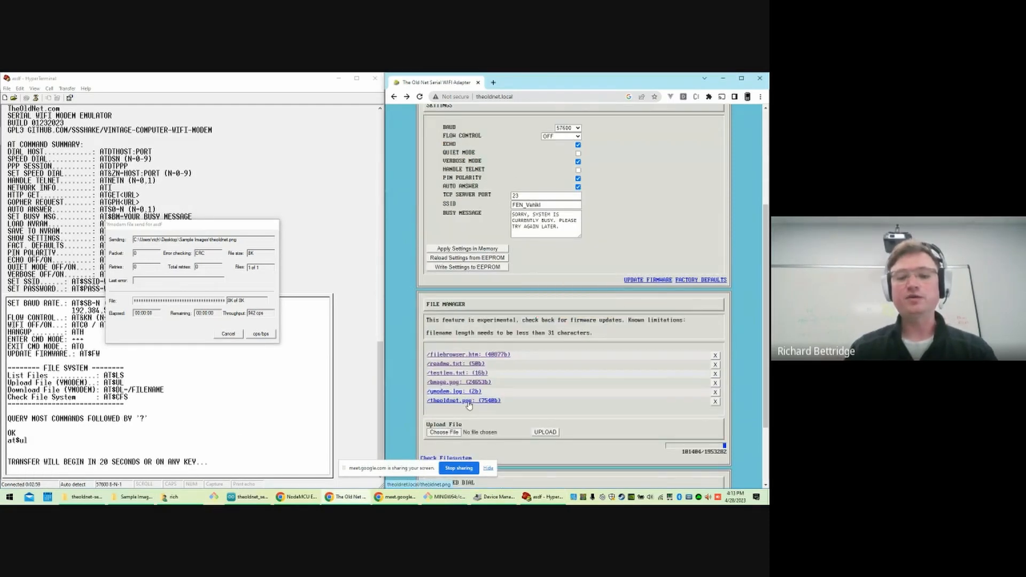
View the uploaded theoldnet.png in the browser, then bring up the firmware source.
{"action": "left_click", "coordinate": [462, 399]}
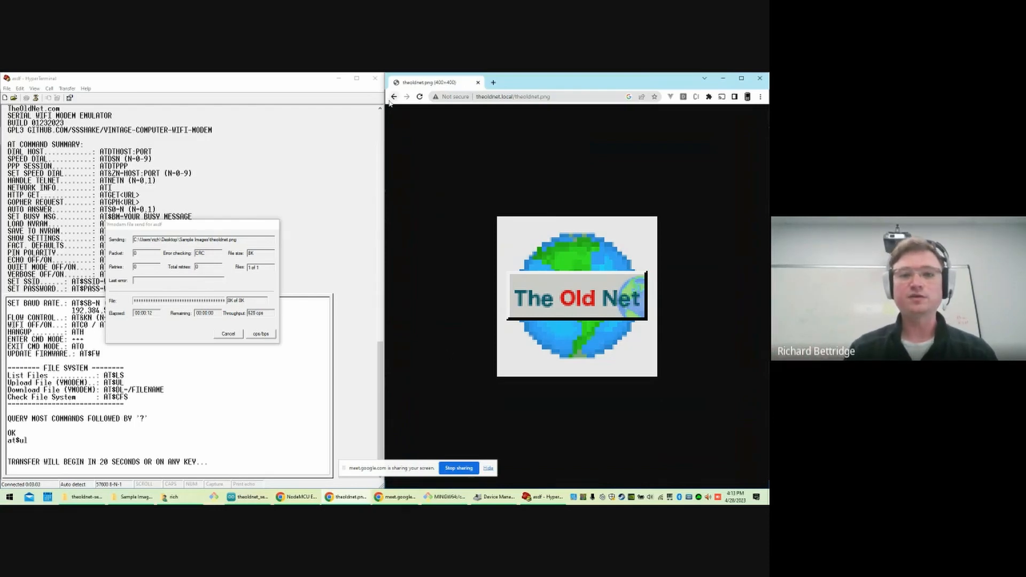
{"action": "left_click", "coordinate": [392, 97]}
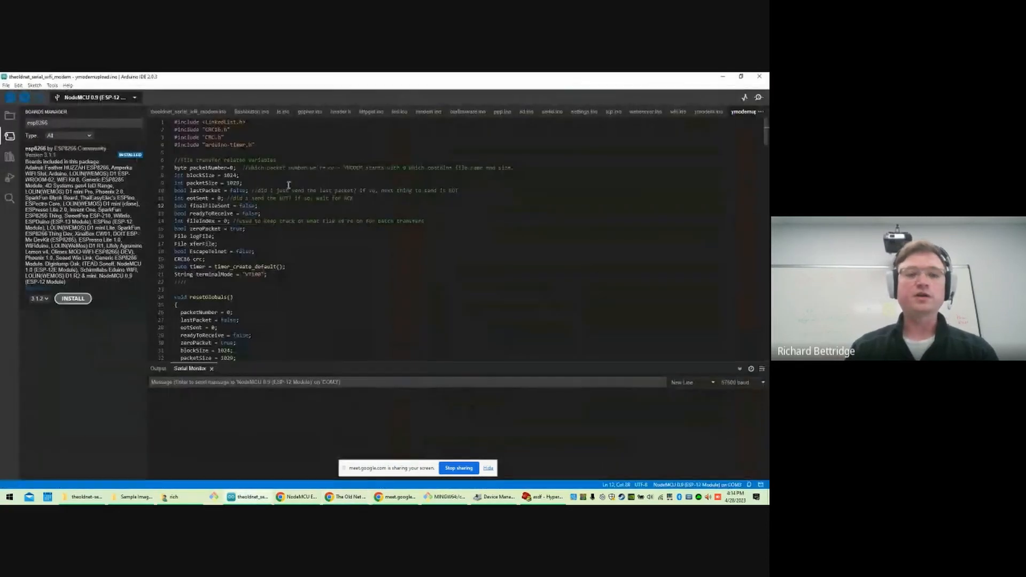
Show webserver.ino, highlighting the webServer.on route handlers and the upload/delete endpoints.
{"action": "left_click", "coordinate": [645, 112]}
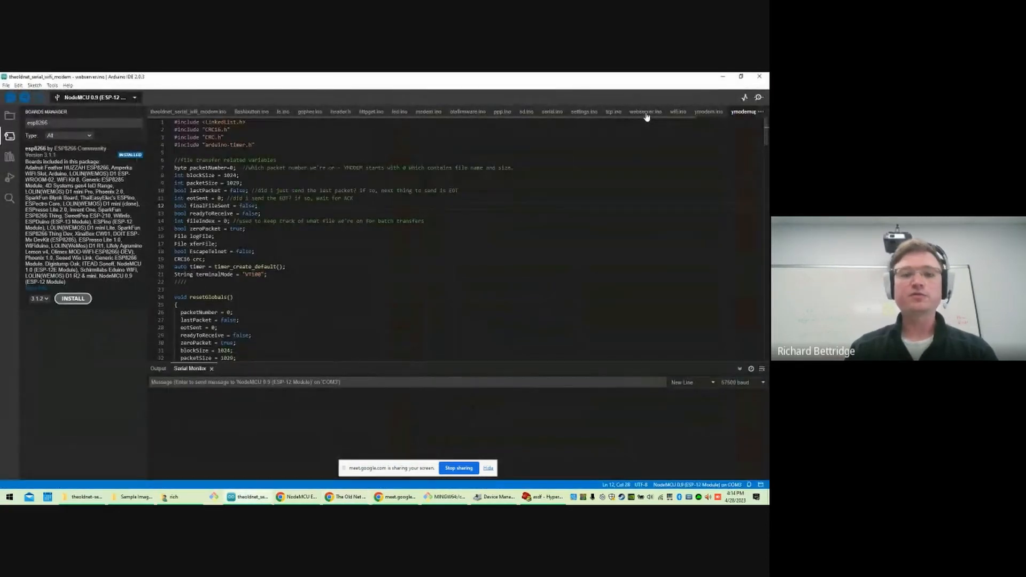
{"action": "left_click", "coordinate": [644, 111]}
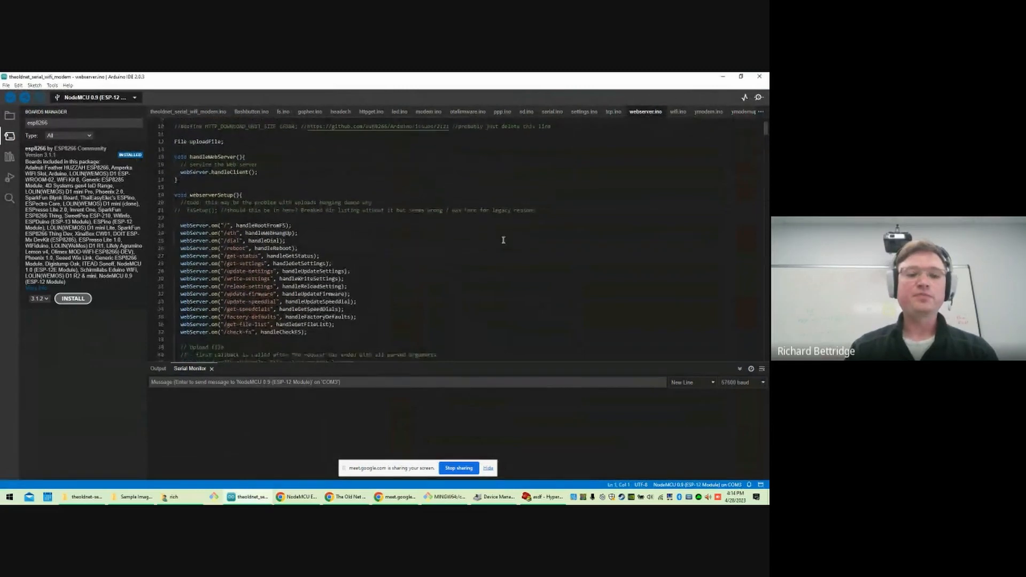
{"action": "left_click_drag", "start_coordinate": [189, 224], "coordinate": [307, 330]}
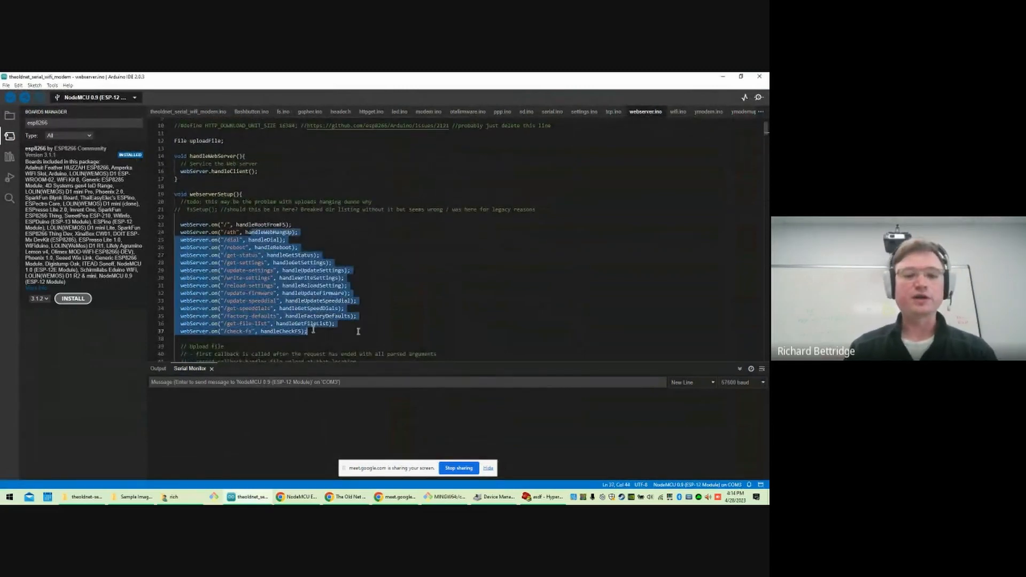
{"action": "scroll", "scroll_direction": "down", "scroll_amount": 3}
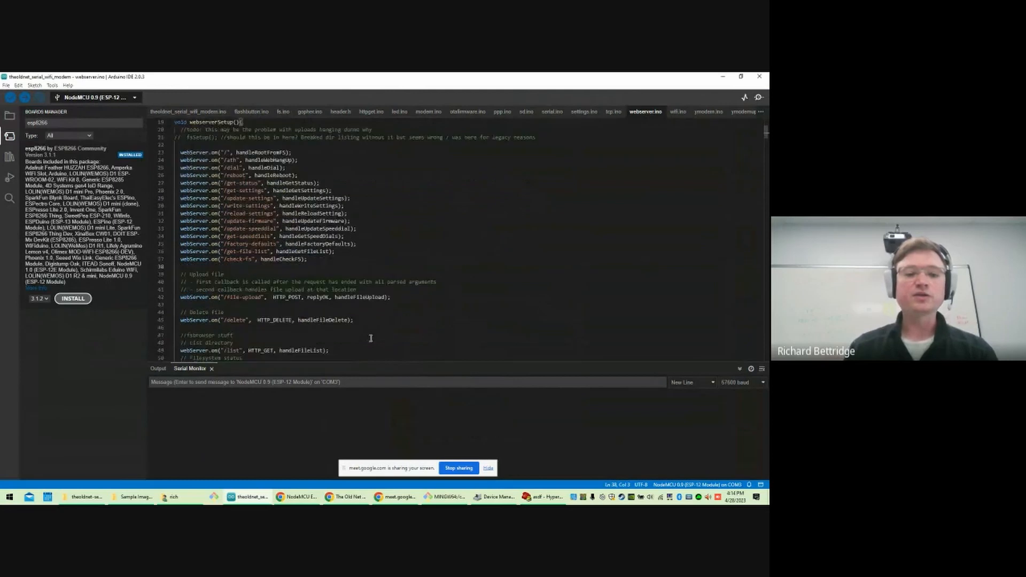
{"action": "scroll", "scroll_direction": "down", "scroll_amount": 3}
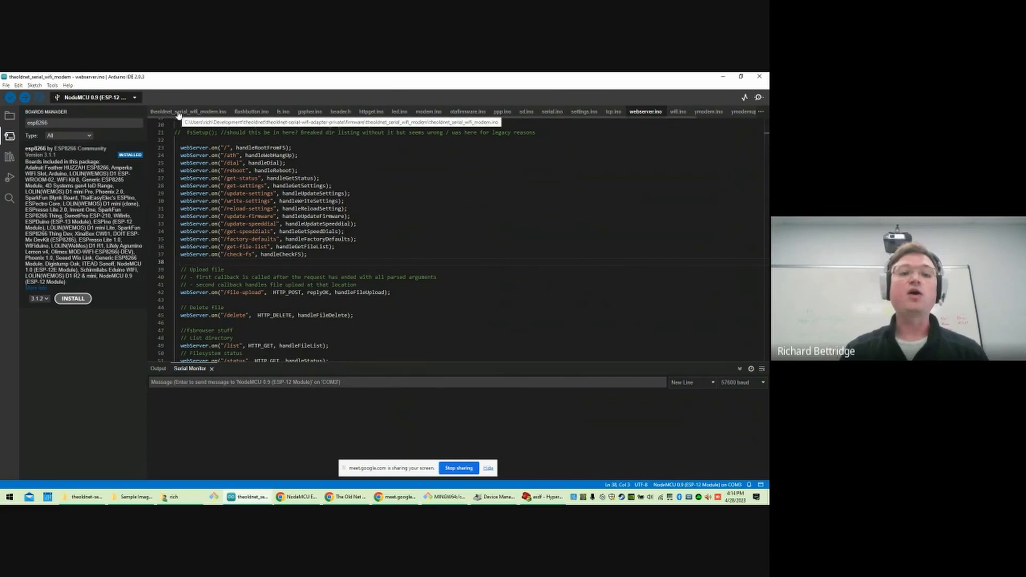
Show the main theoldnet_serial_wifi_modem.ino sketch's loop() calling handleWebServer.
{"action": "left_click", "coordinate": [188, 111]}
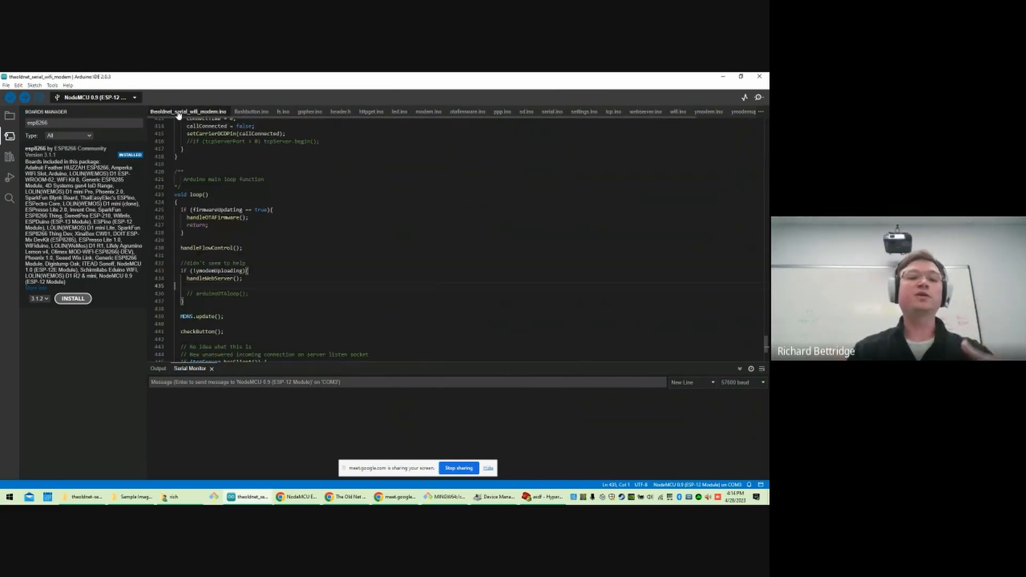
{"action": "scroll", "scroll_direction": "down", "scroll_amount": 3}
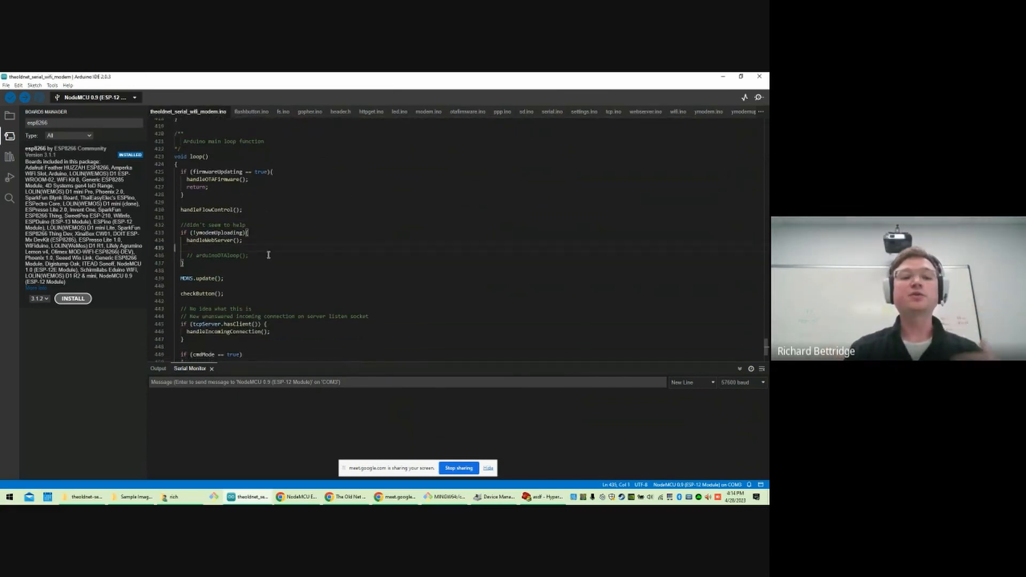